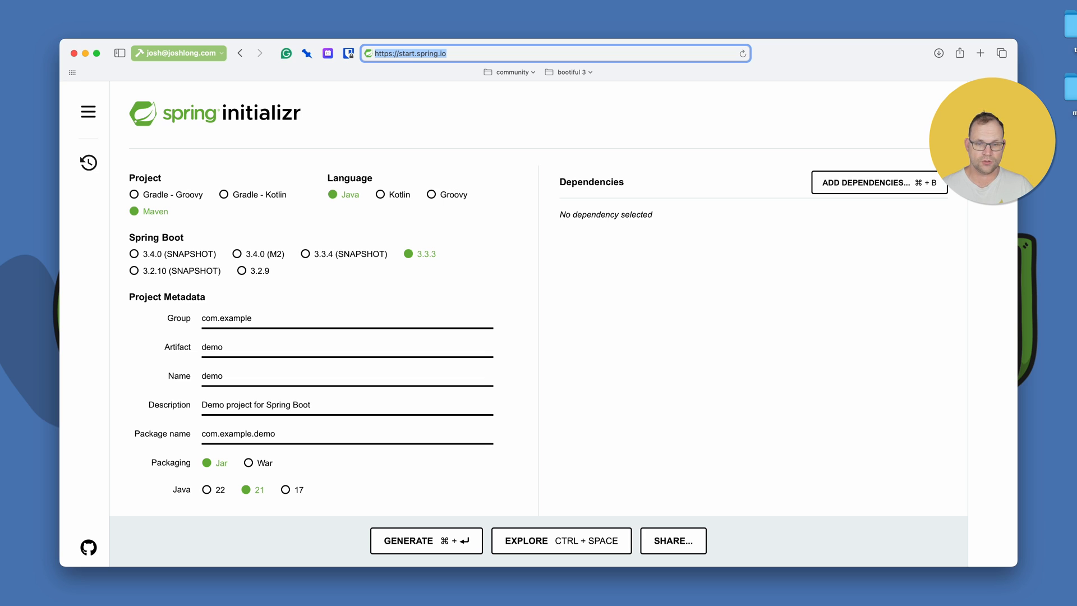
Step: Add the Spring Security dependency and rename the artifact from demo to ott
{"action": "type", "text": "sec"}
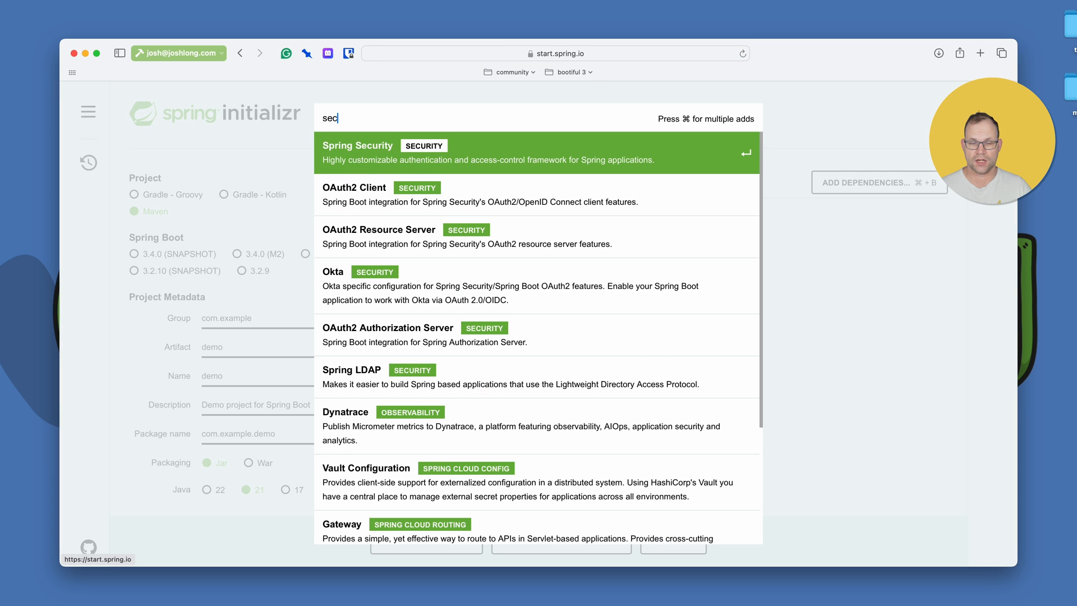
{"action": "left_click", "coordinate": [358, 152]}
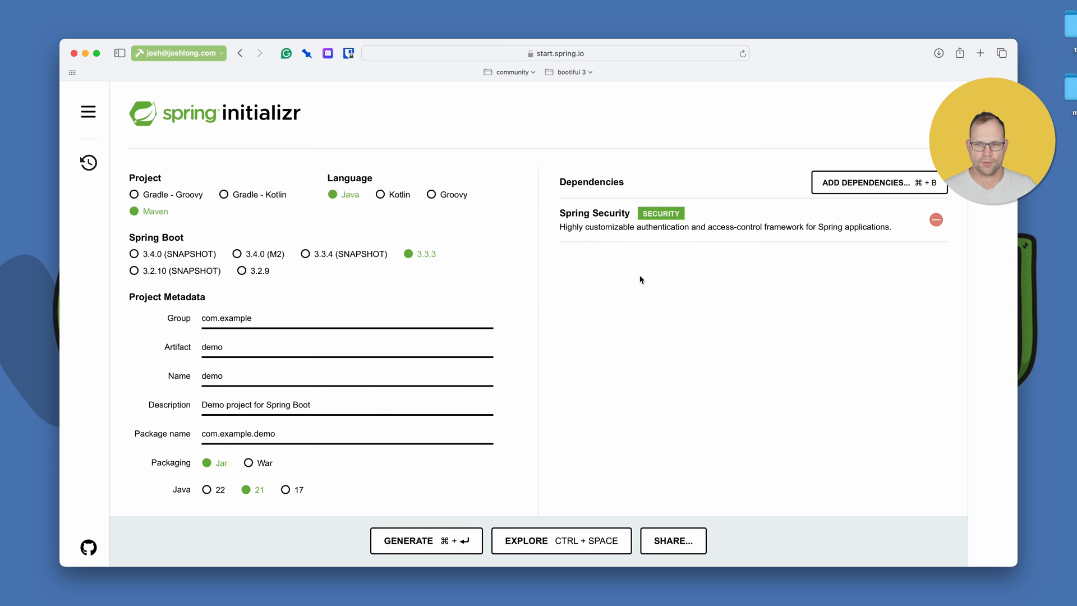
{"action": "double_click", "coordinate": [211, 346]}
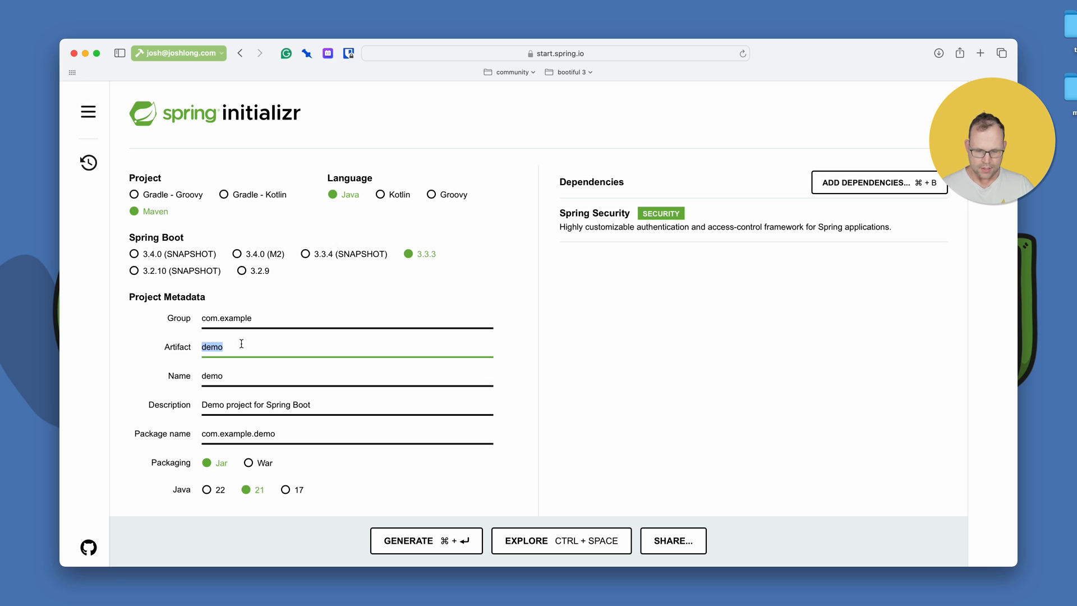
{"action": "type", "text": "ott"}
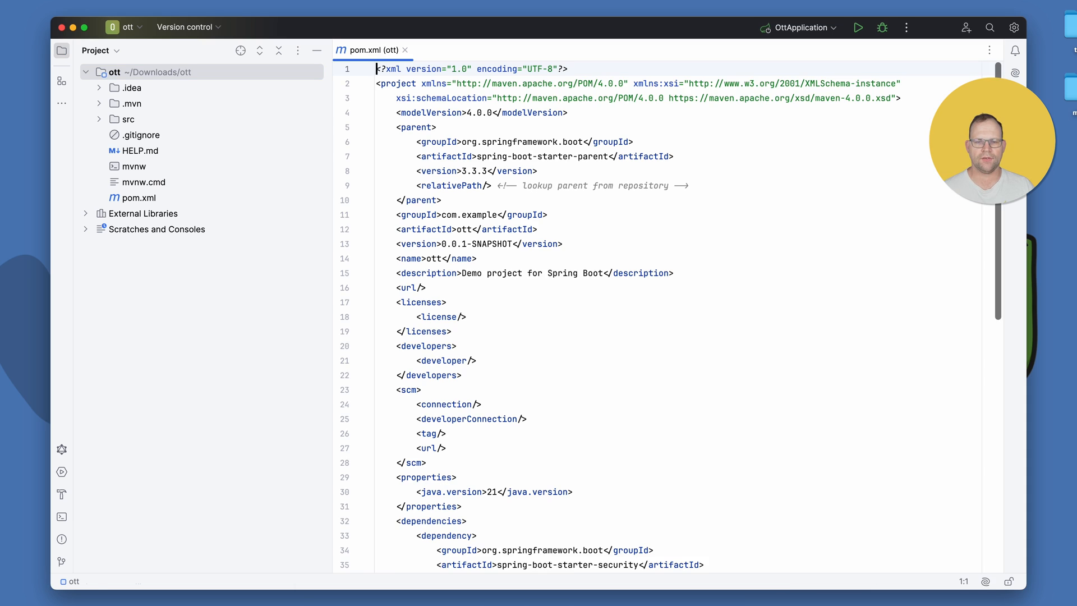
Step: Pin spring-security.version to 6.4.0-SNAPSHOT in pom.xml properties and open OttApplication.java
{"action": "left_click", "coordinate": [467, 287]}
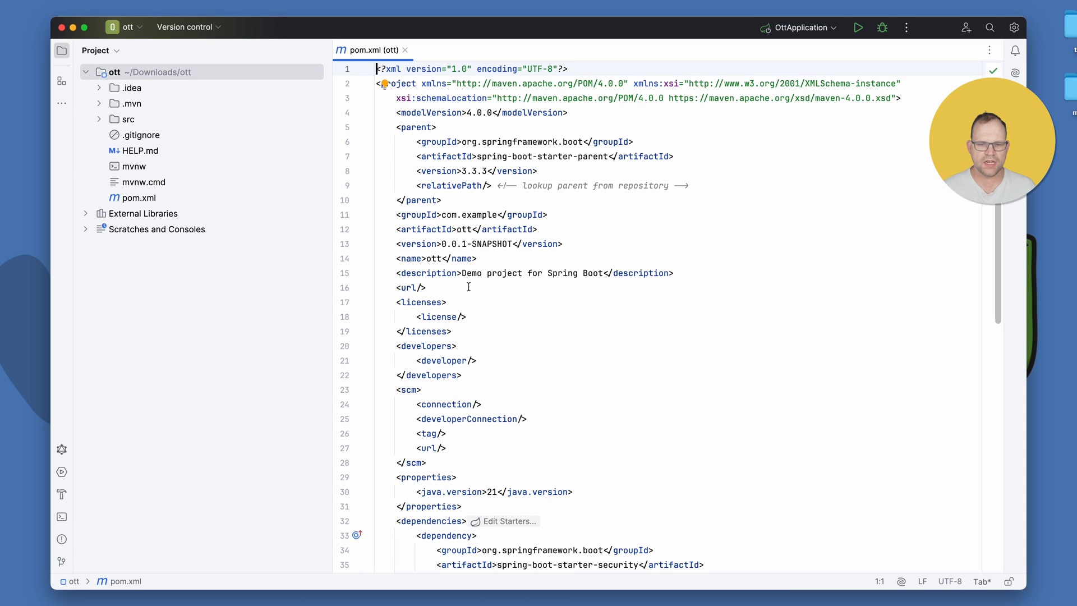
{"action": "type", "text": "<"}
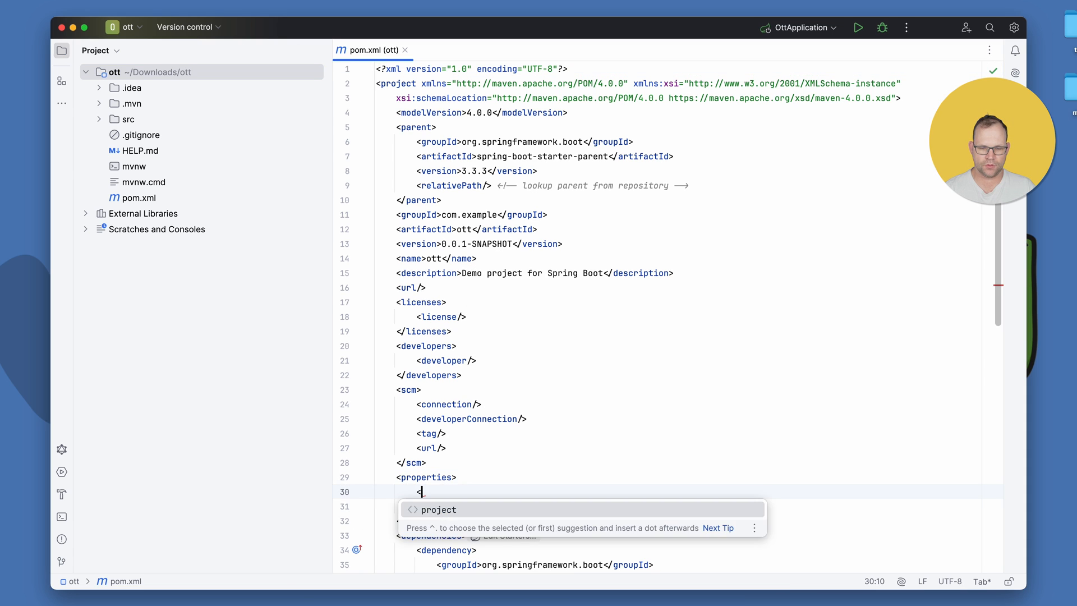
{"action": "type", "text": "spring-security.version>56.</spring-security.version>"}
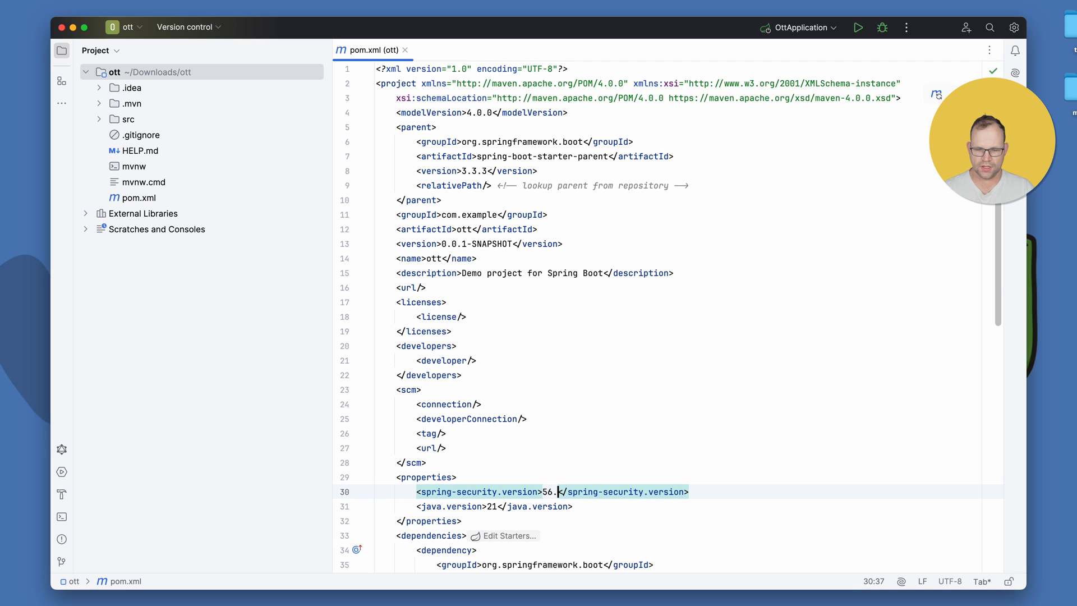
{"action": "type", "text": "6.4.0"}
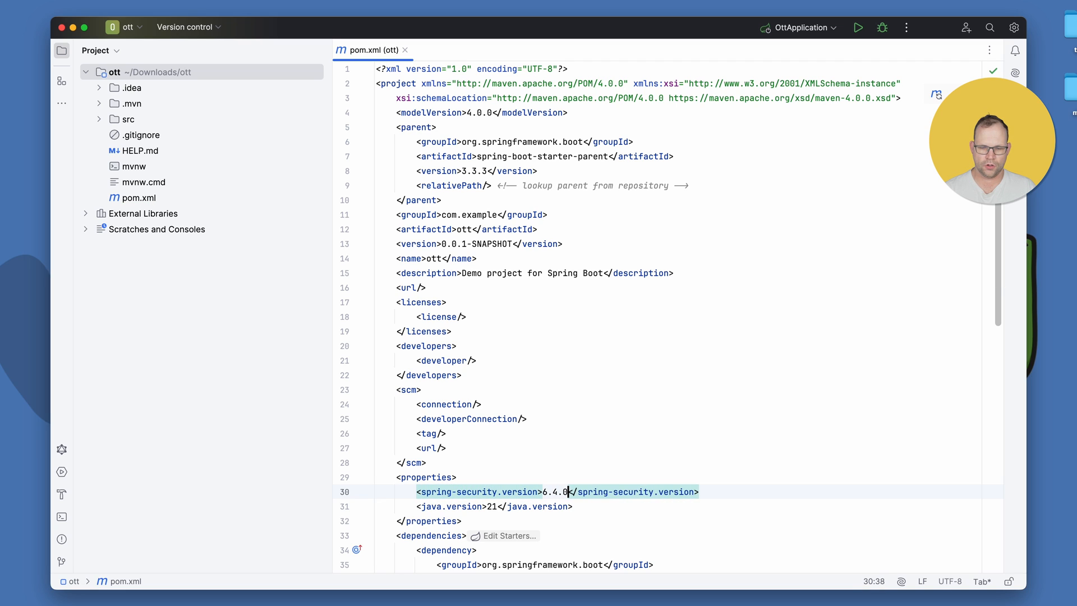
{"action": "type", "text": "-SNAPSHOT"}
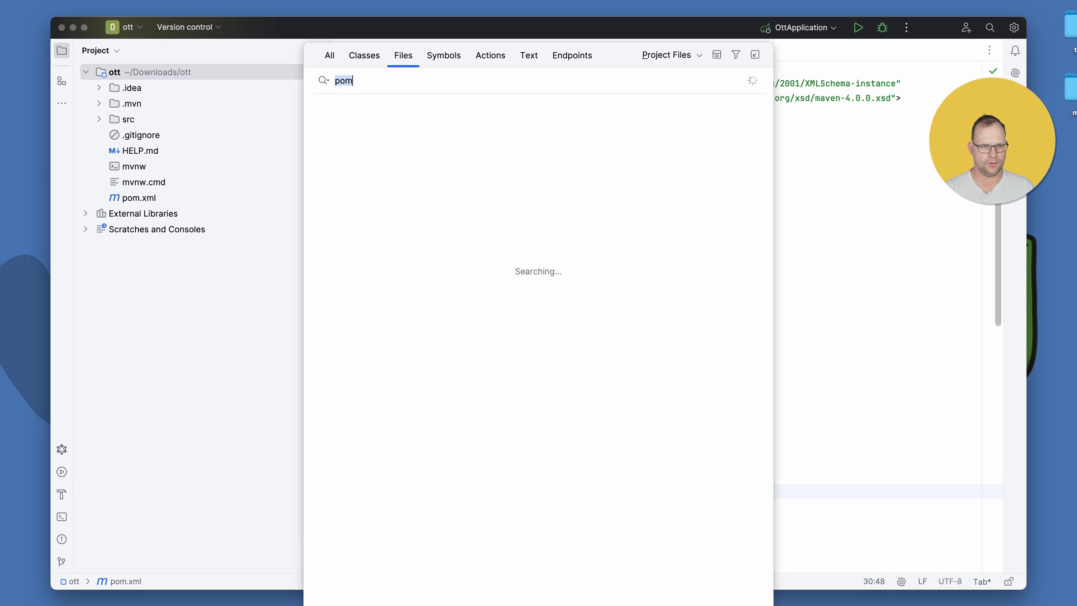
{"action": "type", "text": "Oa"}
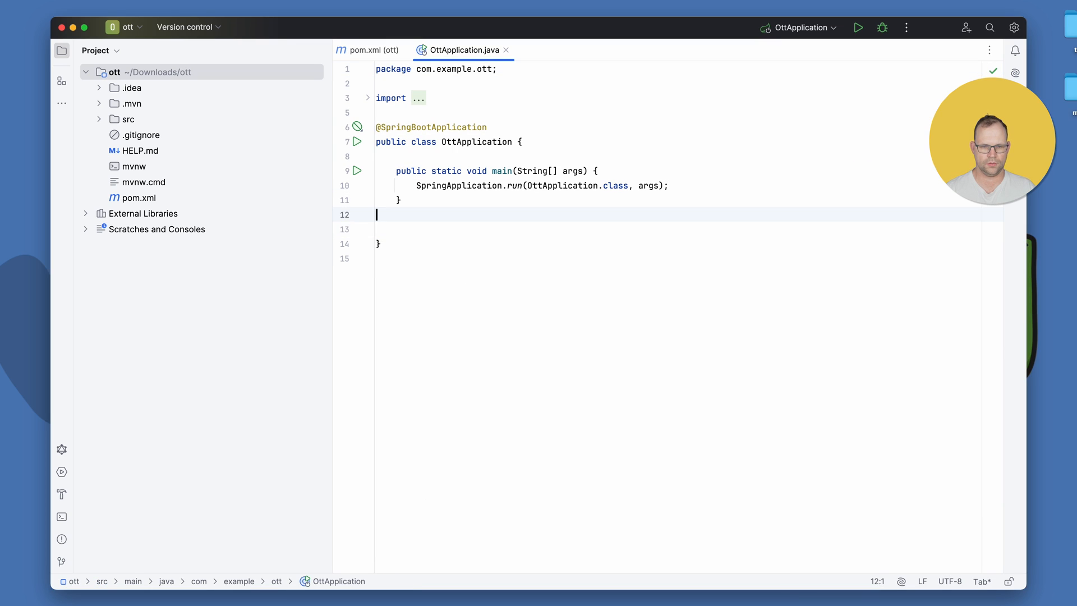
{"action": "type", "text": "@Bean"}
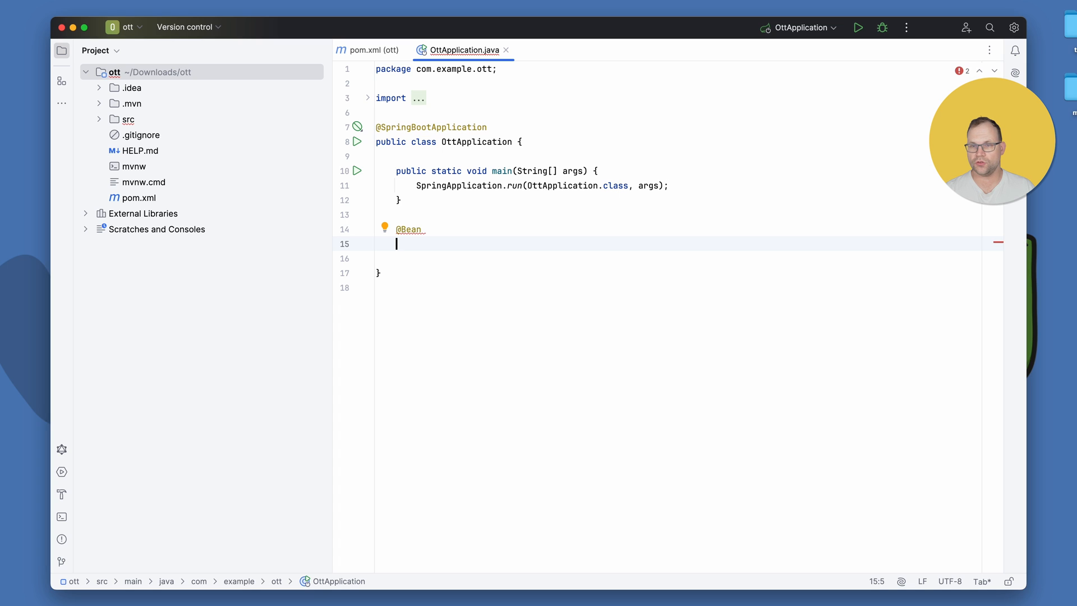
{"action": "type", "text": "UserDetailsPasswordService userDetailsPasswordService (){"}
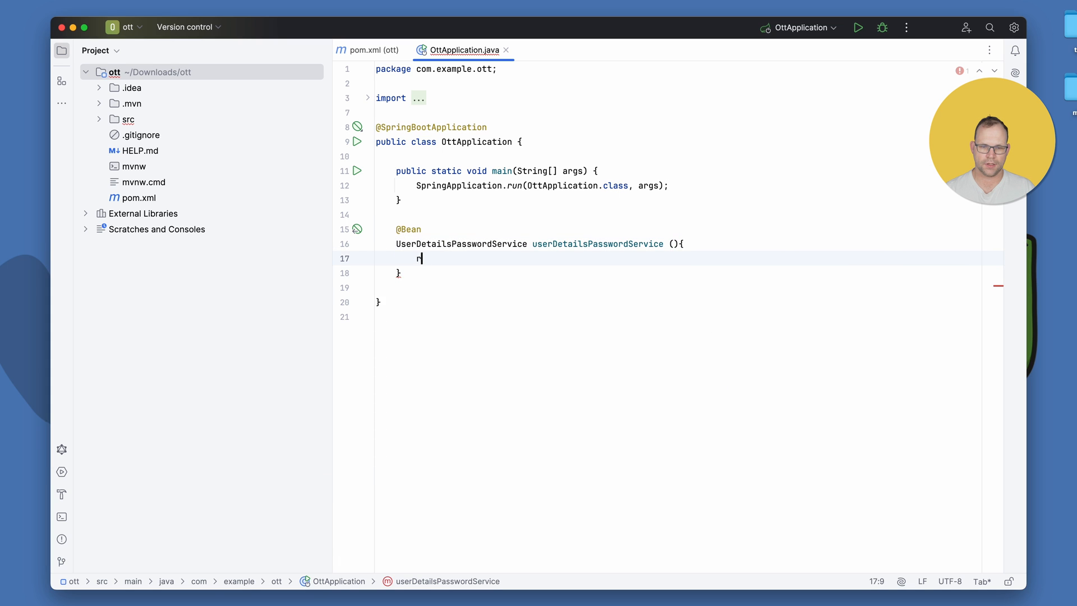
{"action": "type", "text": "Us"}
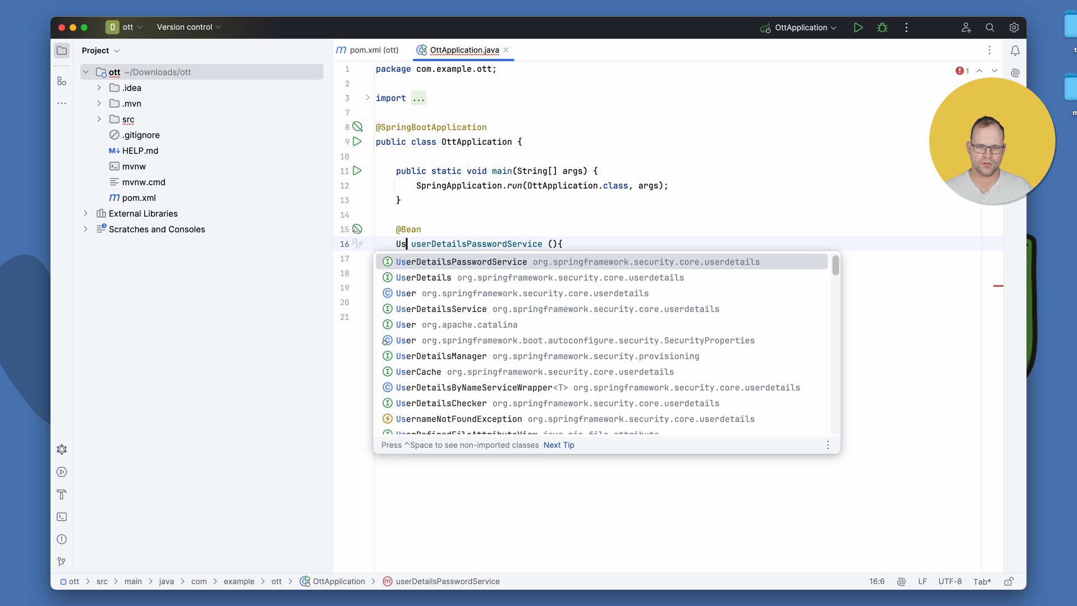
{"action": "type", "text": "nMemory"}
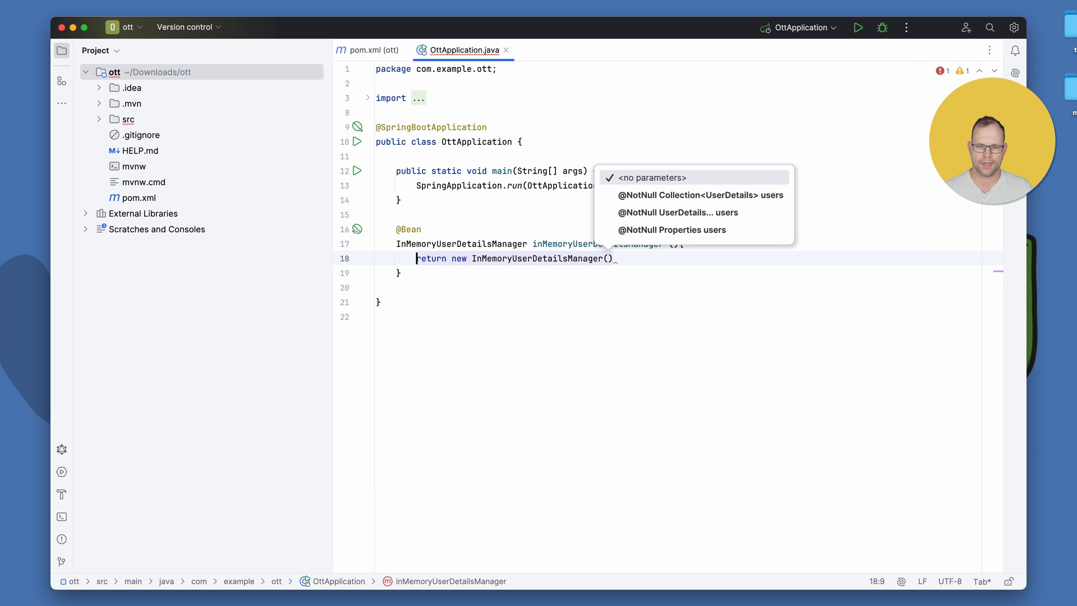
Step: Build users josh (USER) and rob (ADMIN, USER) with the default password encoder and return them in the manager
{"action": "type", "text": "var users = User."}
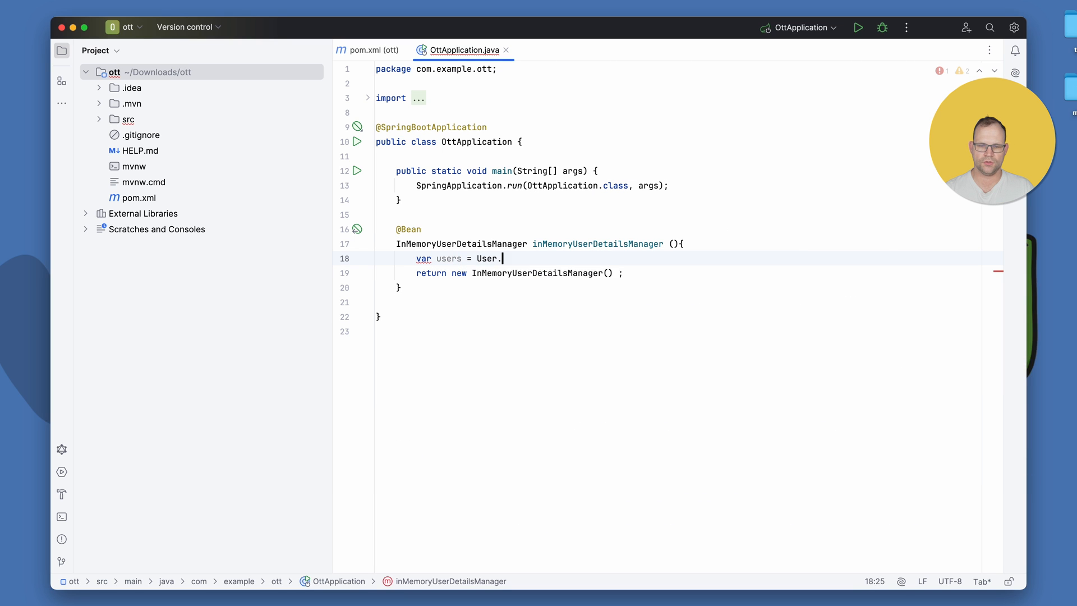
{"action": "type", "text": "withDefaultPasswordEncoder().u"}
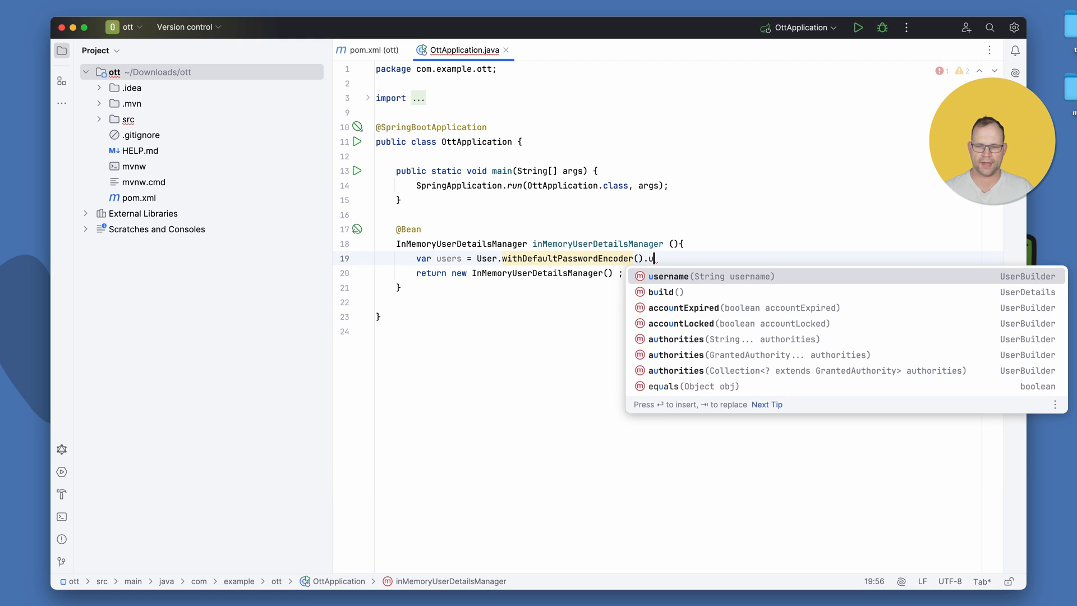
{"action": "type", "text": ".username(\"user\").password(\"password\").roles(\"USER\").build();"}
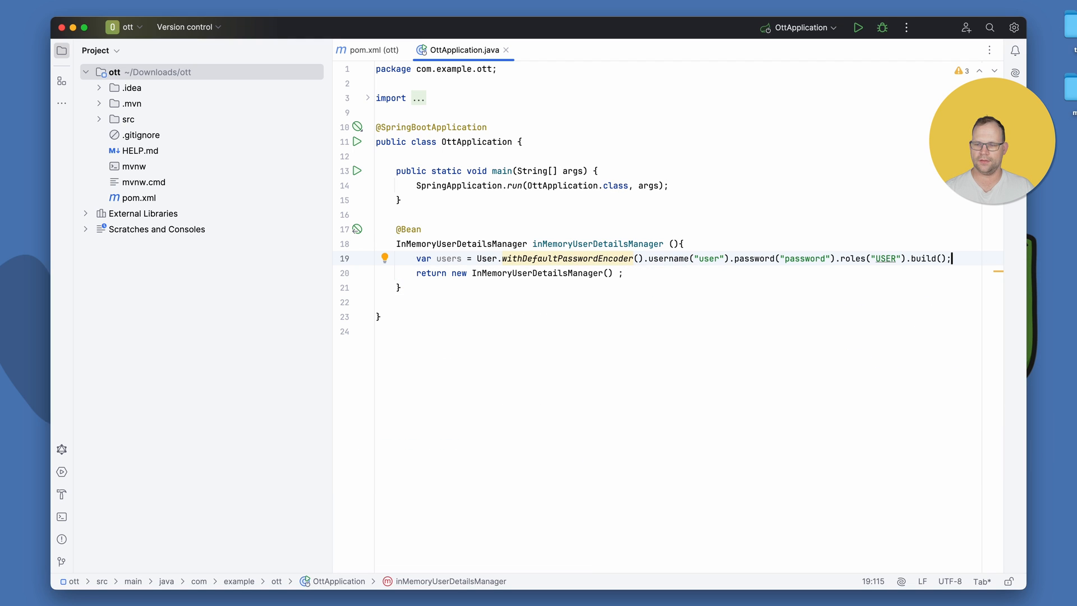
{"action": "key", "text": "cmd+d"}
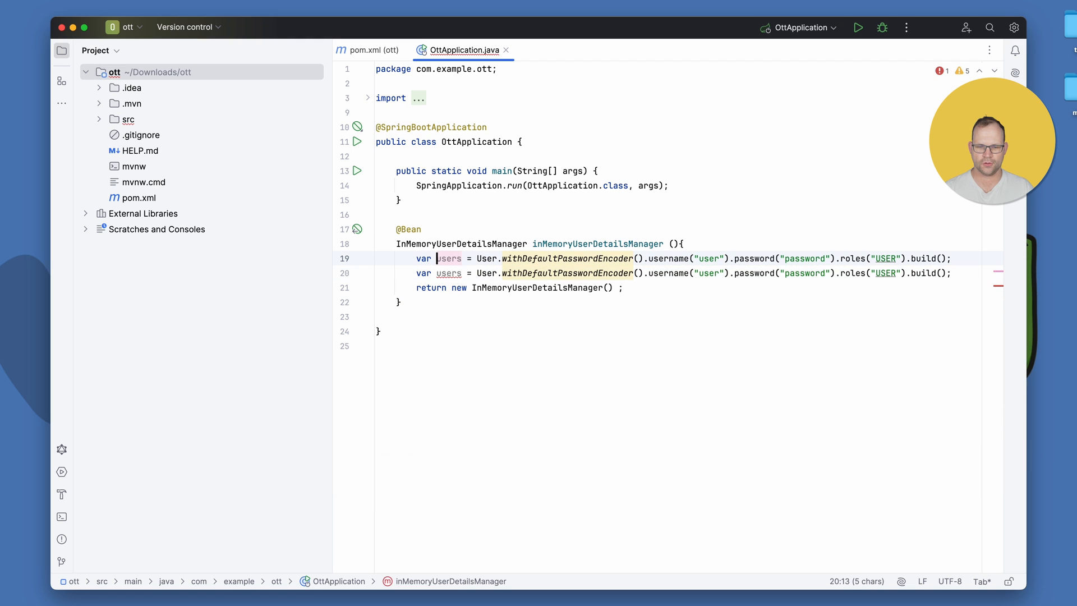
{"action": "type", "text": "josh"}
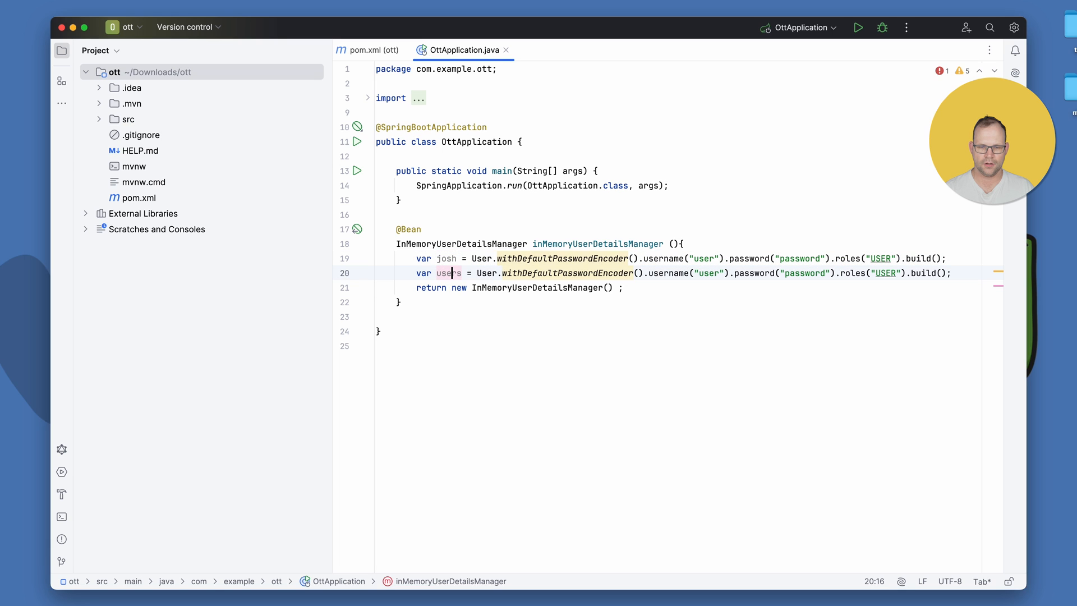
{"action": "type", "text": "rob"}
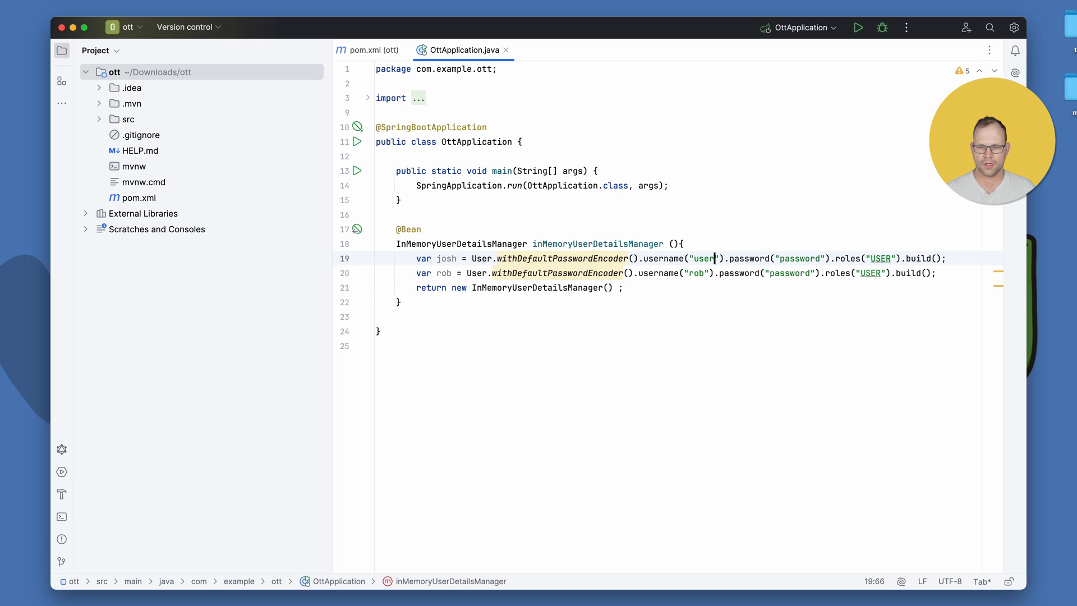
{"action": "type", "text": "josh"}
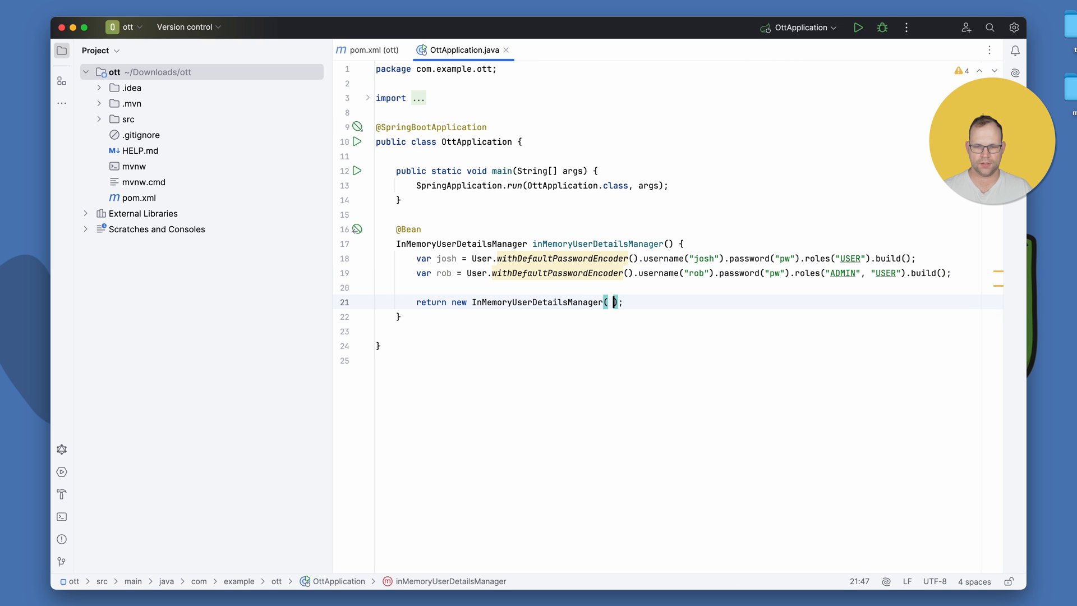
{"action": "type", "text": "josh, rob"}
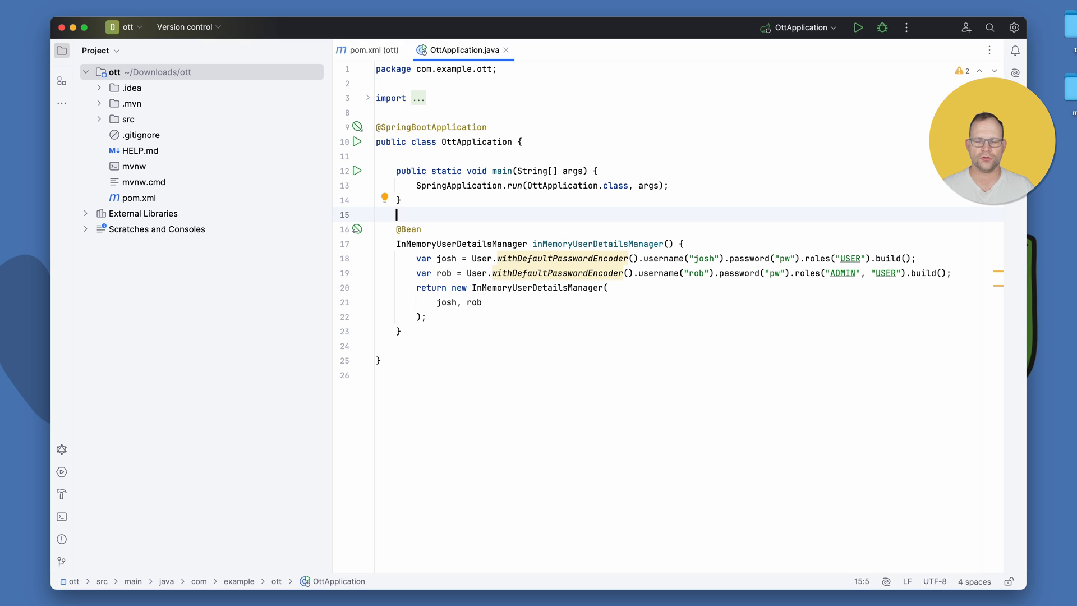
Step: Add blank lines above the bean and begin a new annotation
{"action": "key", "text": "enter"}
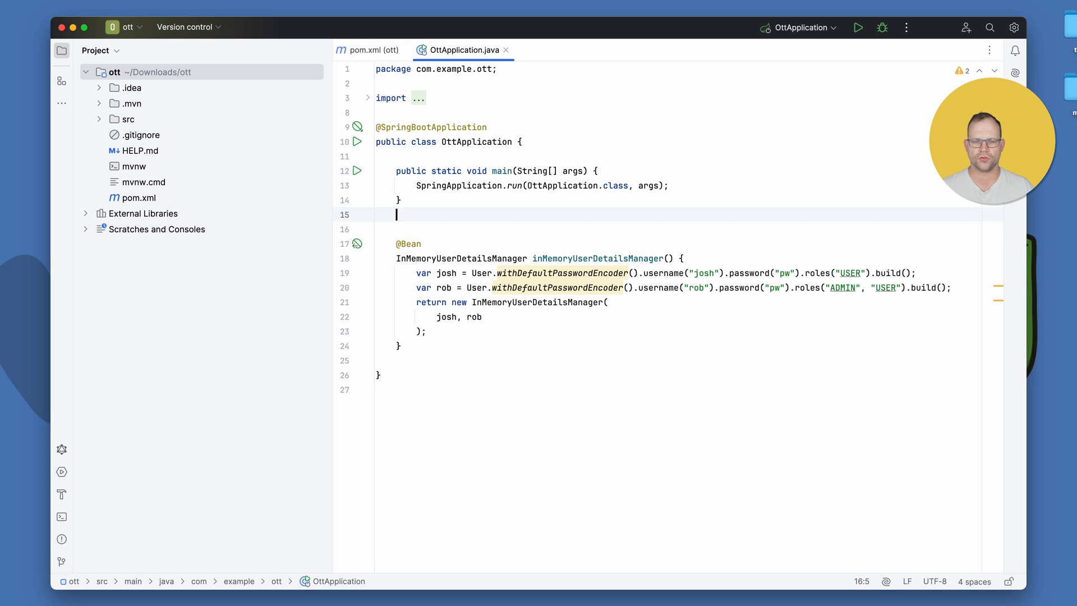
{"action": "key", "text": "enter"}
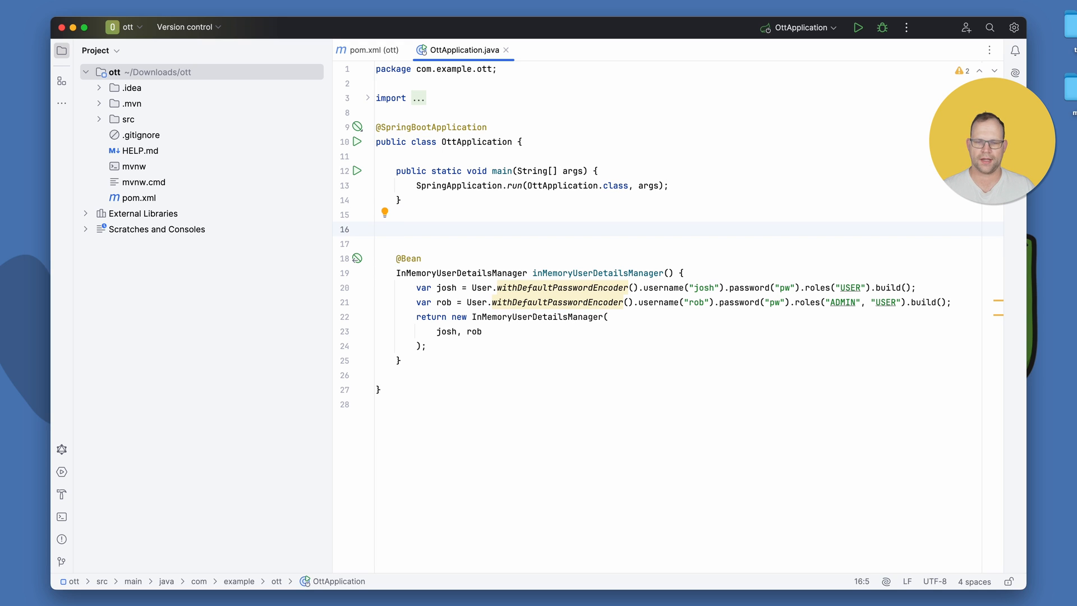
{"action": "mouse_move", "coordinate": [356, 331]}
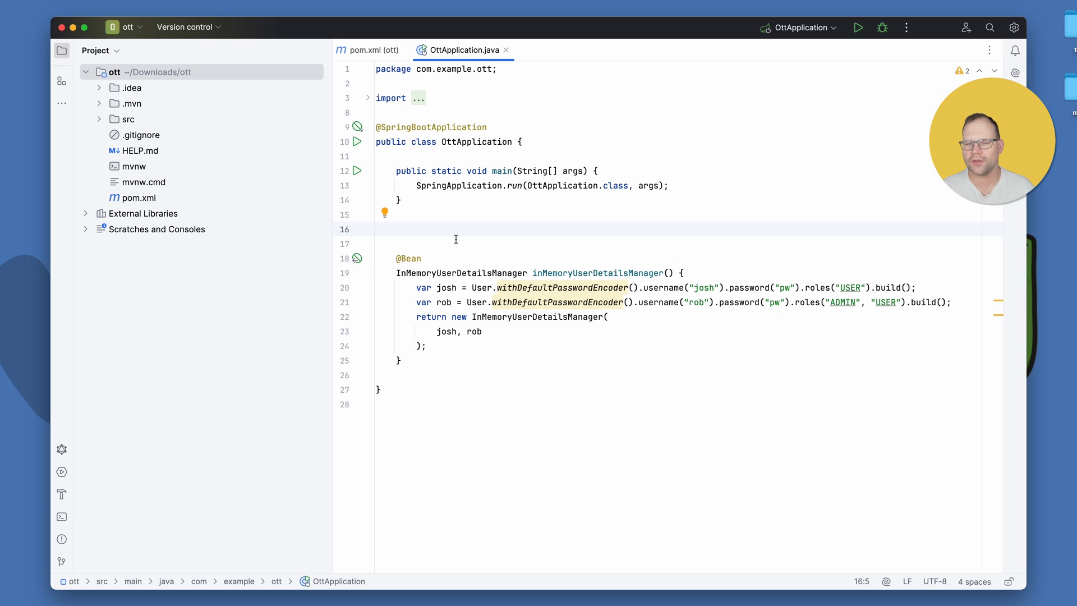
{"action": "type", "text": "@"}
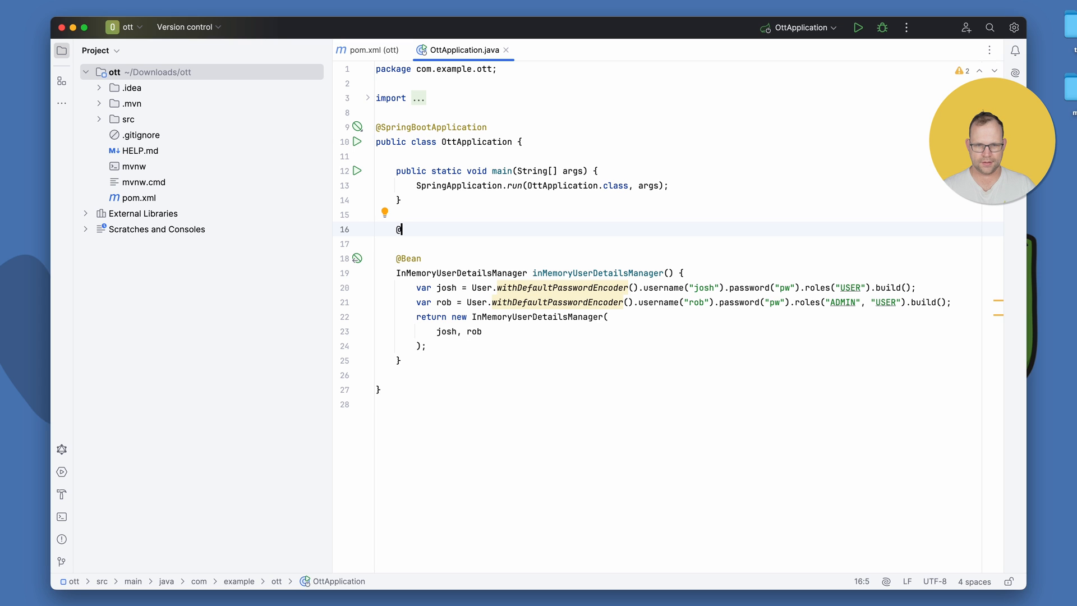
Step: Add a SecurityFilterChain bean with formLogin(Customizer.withDefaults()) and oneTimeTokenLogin with an anonymous Customizer stub
{"action": "type", "text": "Bean"}
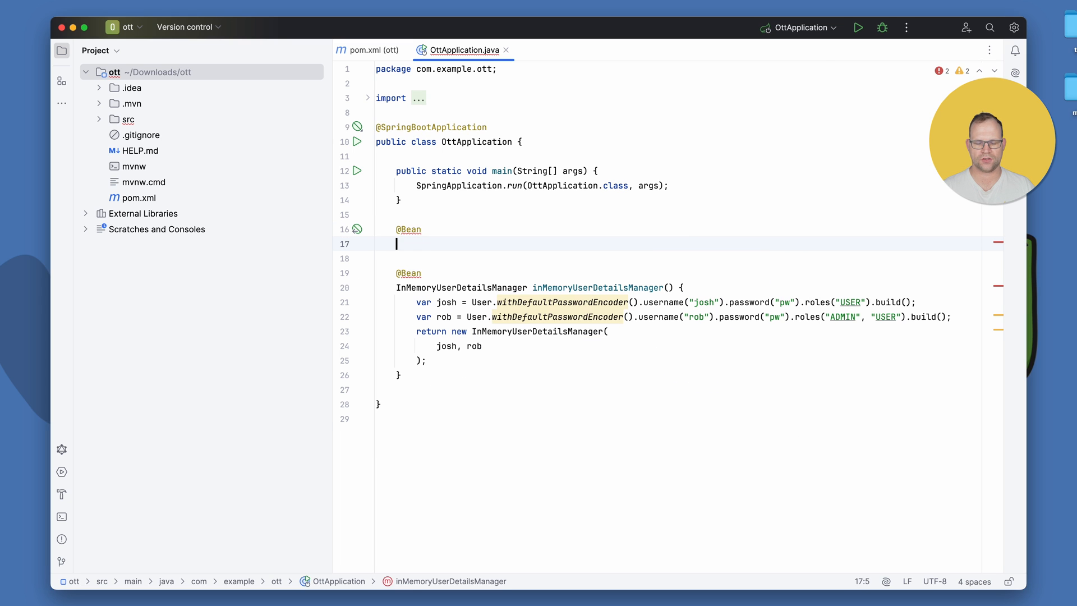
{"action": "type", "text": "X"}
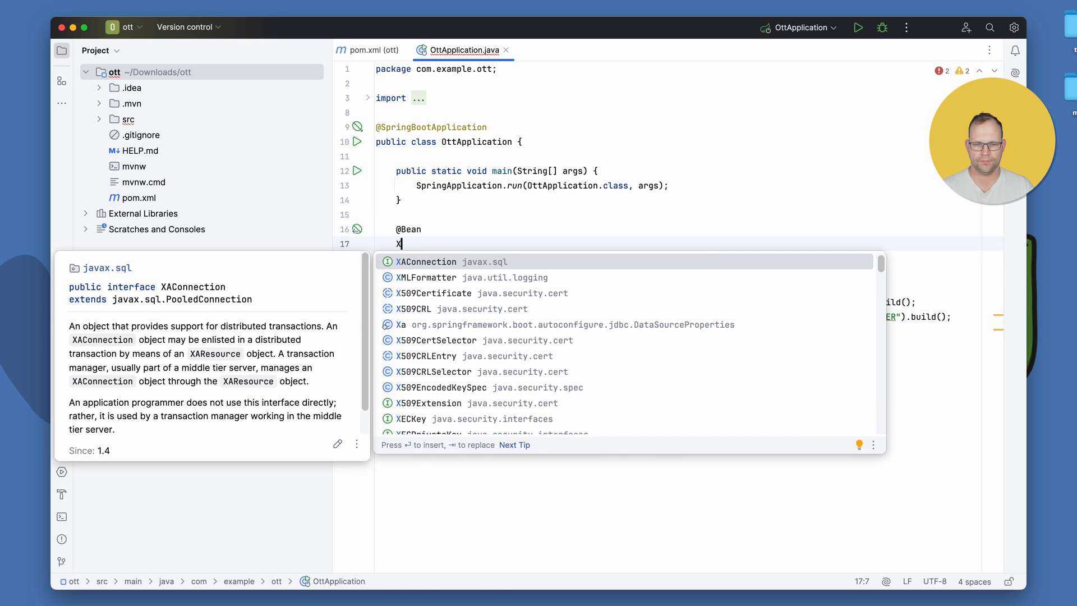
{"action": "type", "text": "SecurityFilterChain securityFilterChain(HttpSecurity httpSecurity) throws Exception {"}
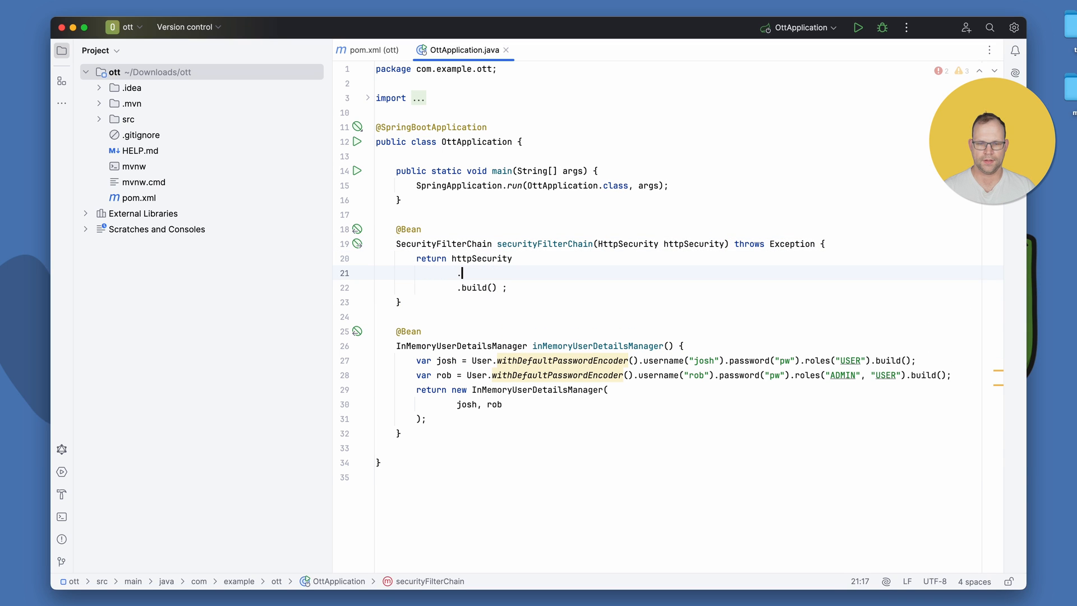
{"action": "type", "text": ".withDefaults())"}
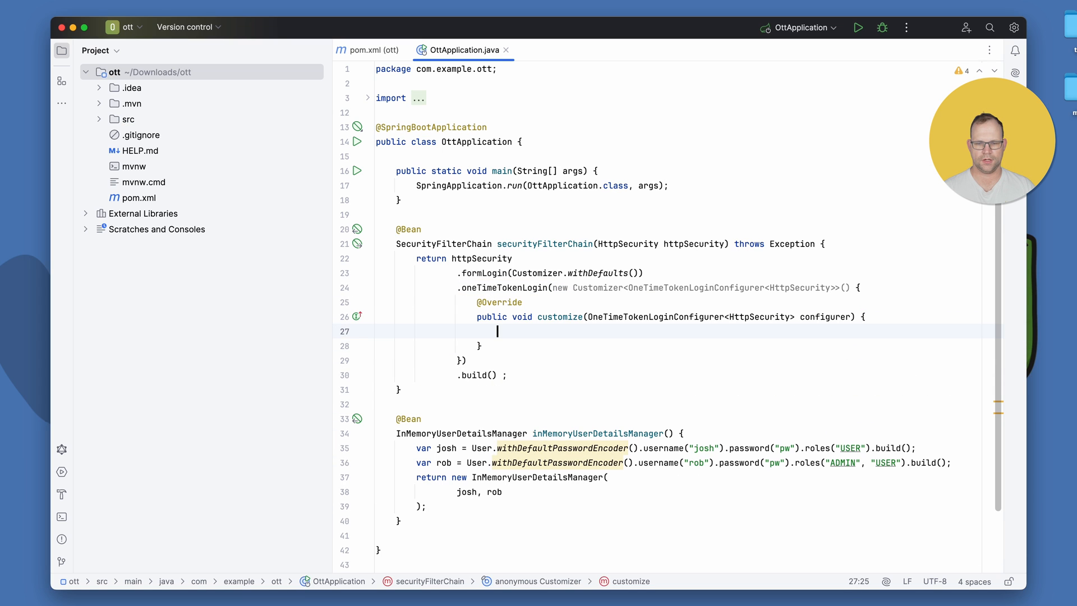
{"action": "left_click", "coordinate": [61, 50]}
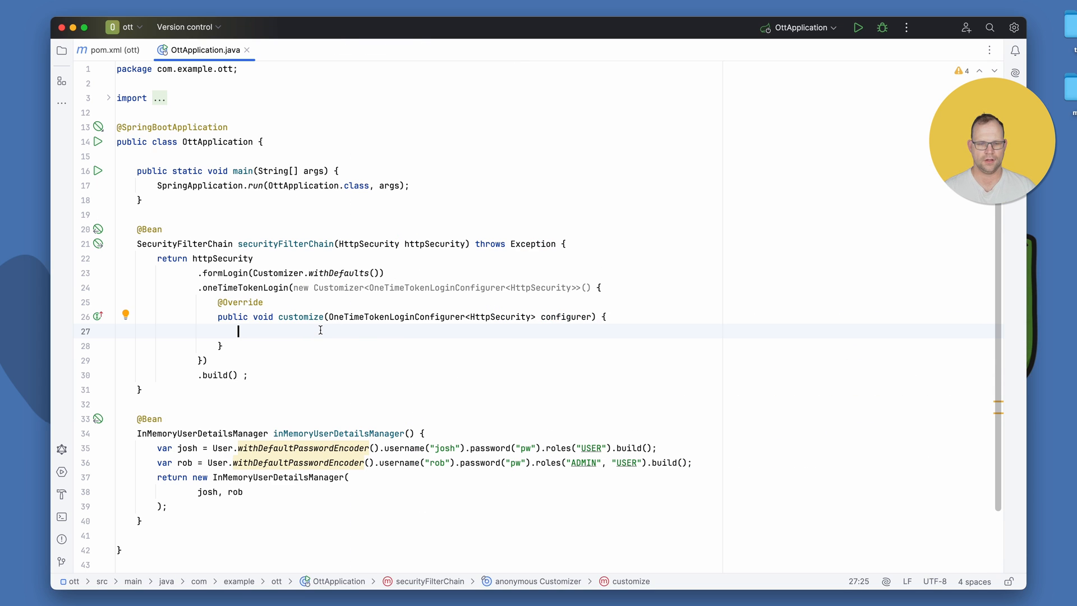
{"action": "type", "text": "configurer."}
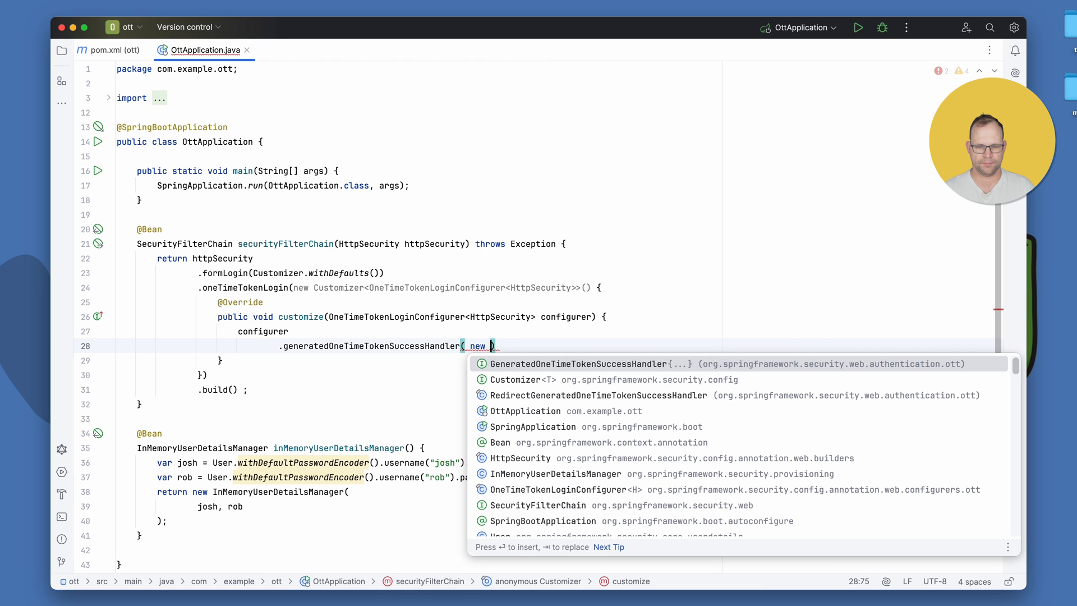
{"action": "key", "text": "Enter"}
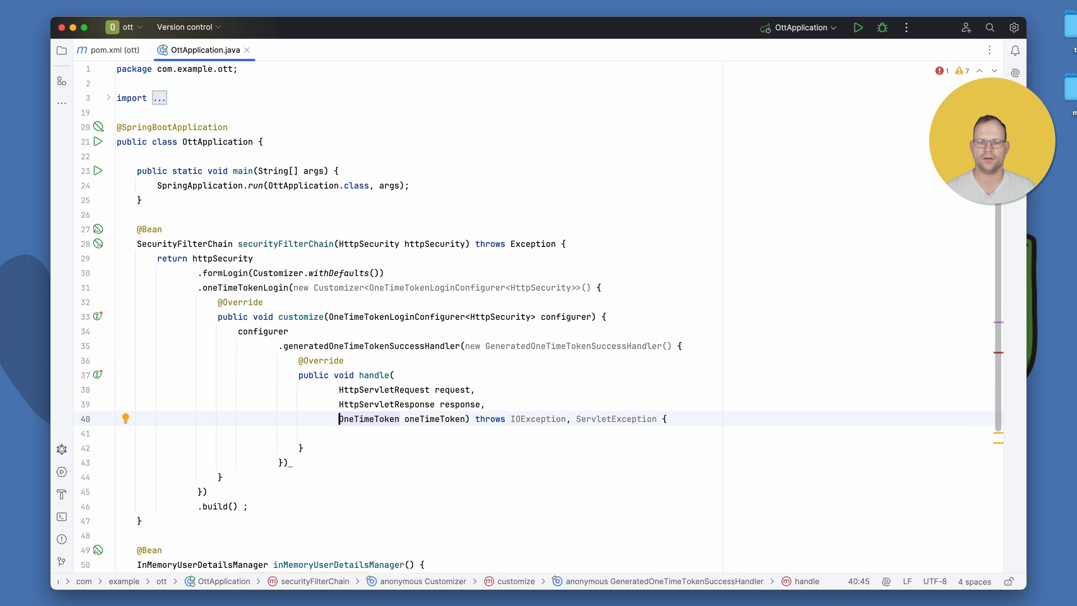
{"action": "type", "text": "var msg = \"please"}
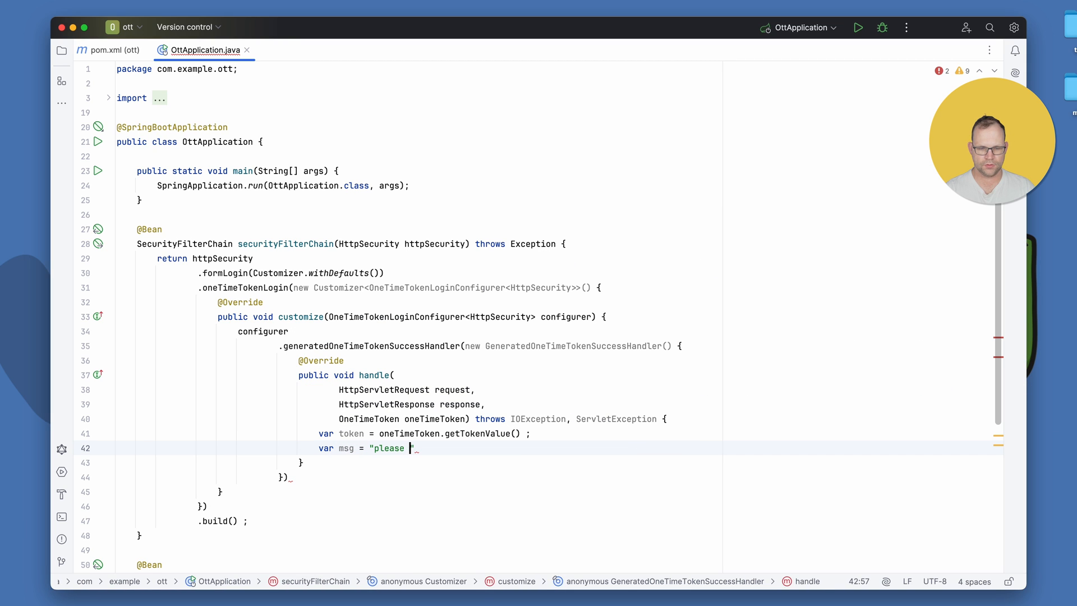
{"action": "type", "text": "go to http://"}
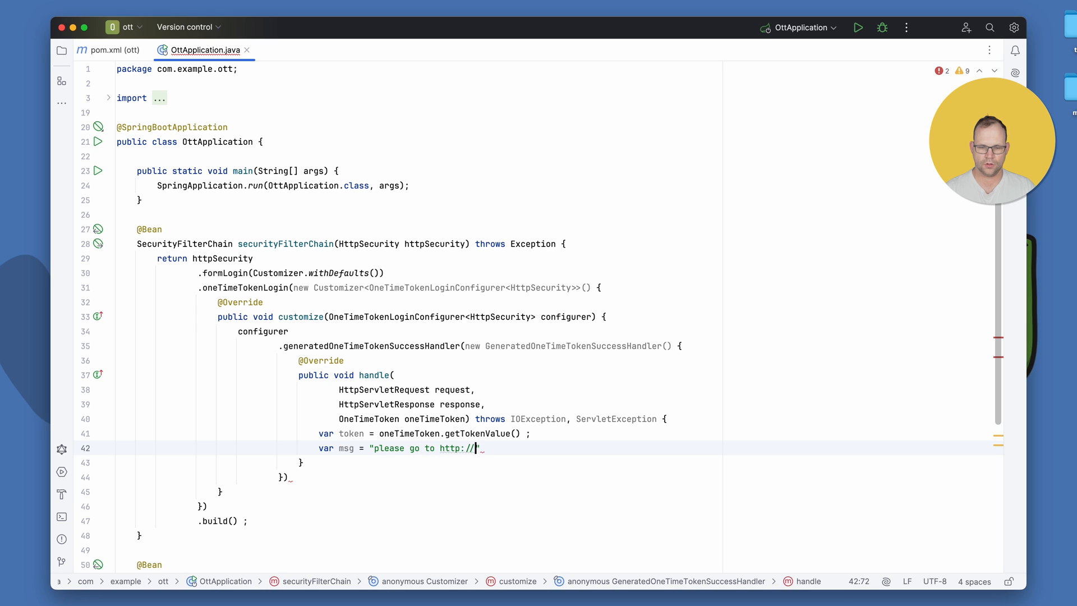
{"action": "type", "text": "localhost:8080/"}
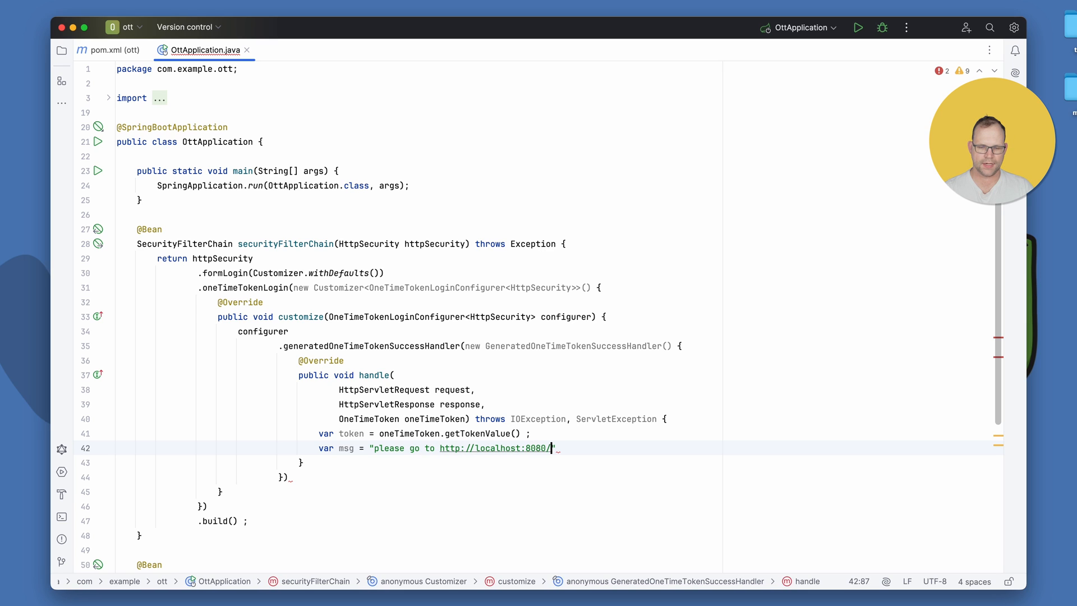
{"action": "type", "text": "login/"}
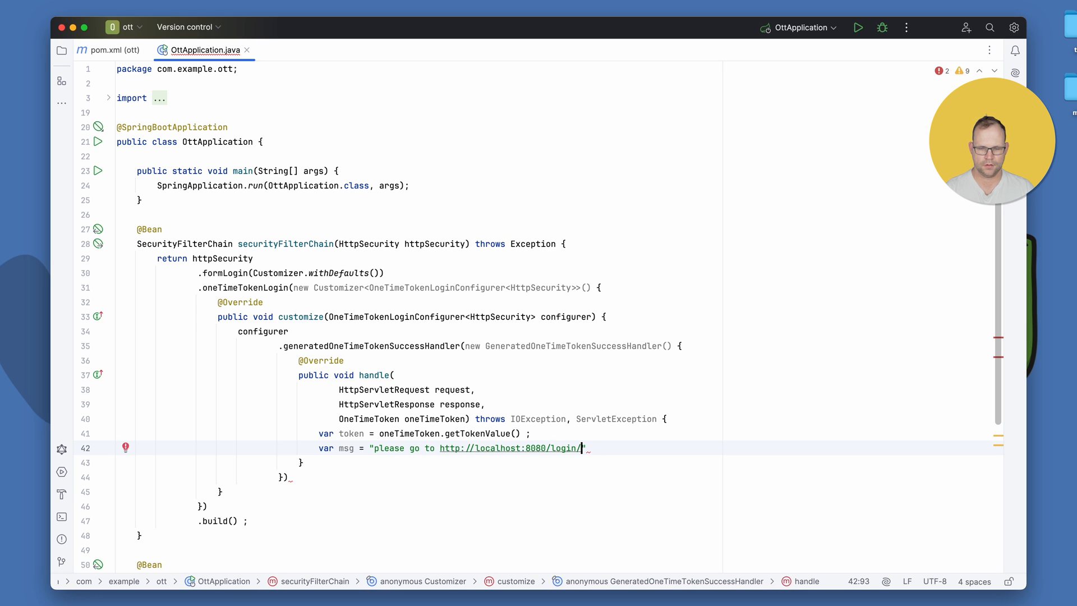
{"action": "type", "text": "ott?token=\" + token ;"}
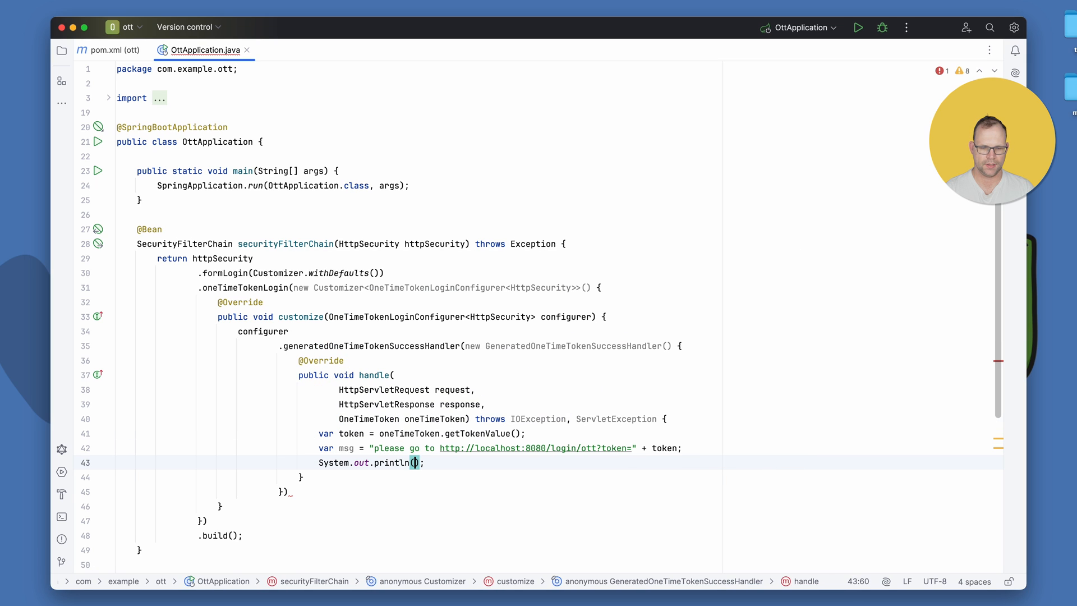
Step: Print msg and write it to the response, adding a "// out of band" comment
{"action": "type", "text": "msg"}
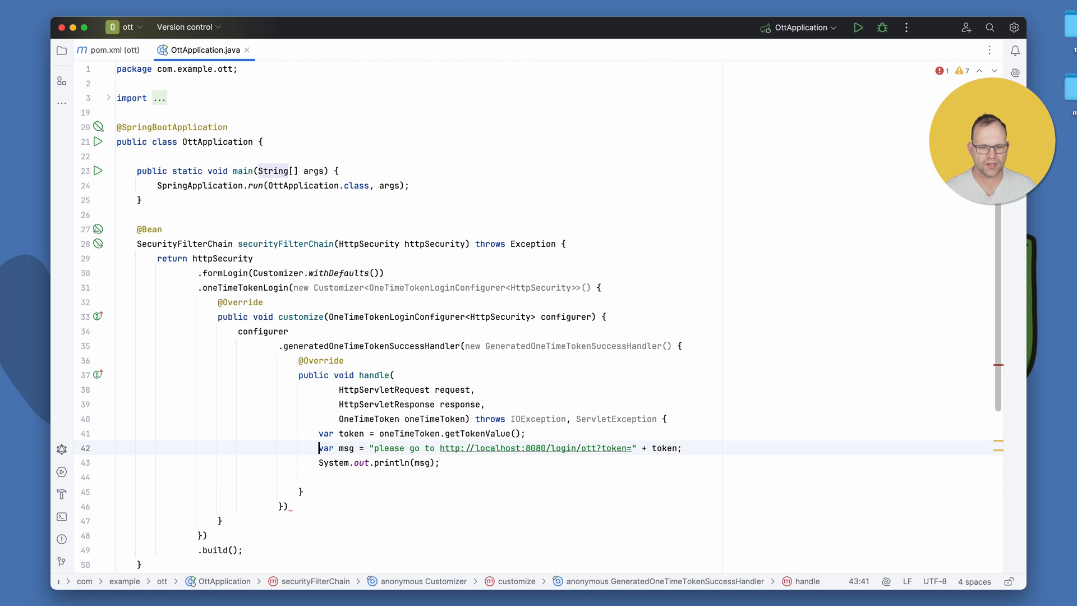
{"action": "type", "text": "// out of"}
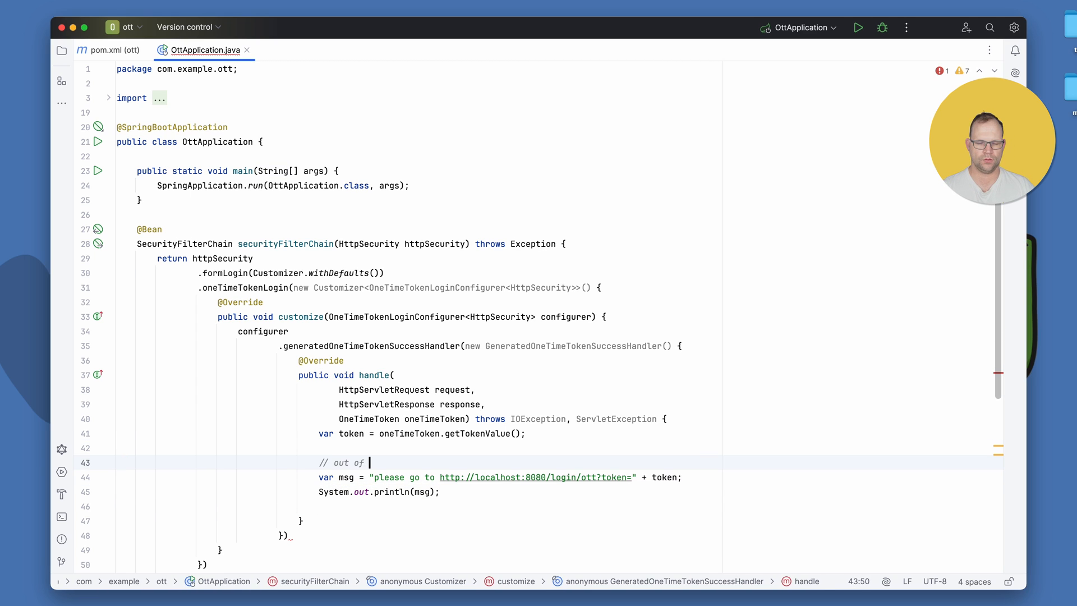
{"action": "type", "text": "band"}
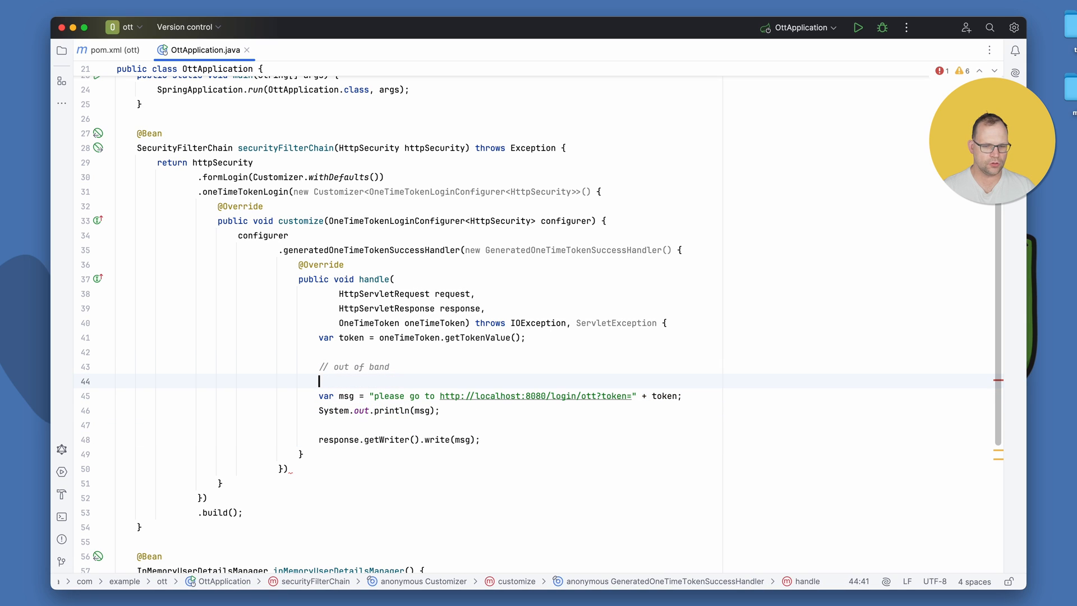
Step: Comment the delivery options: // email (sendgrid), // twilio (sms + phone calls), // javamail
{"action": "type", "text": "// email (sendgrid"}
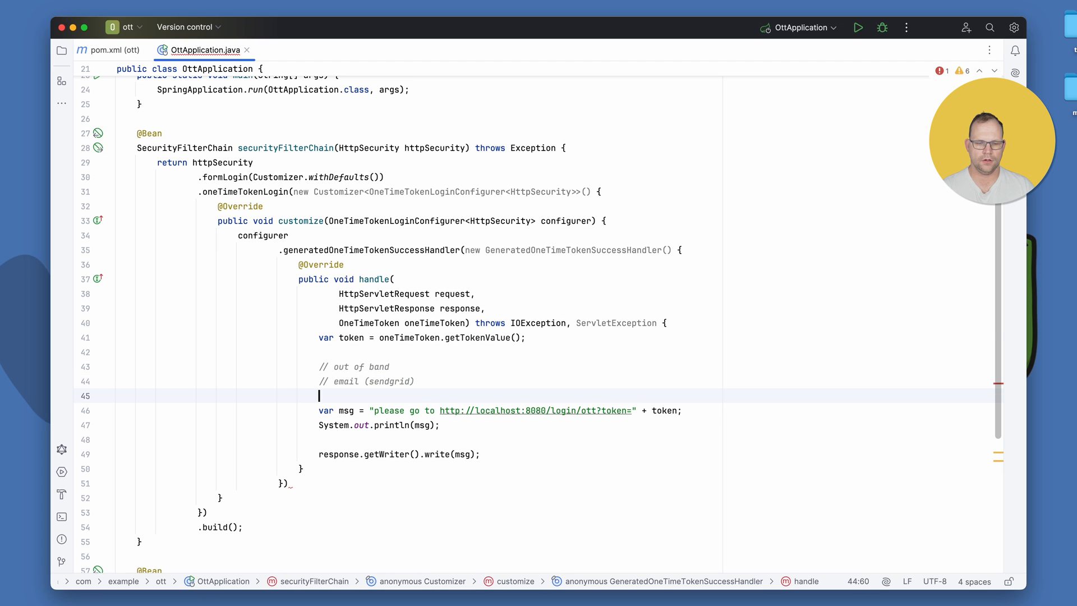
{"action": "type", "text": "// twill"}
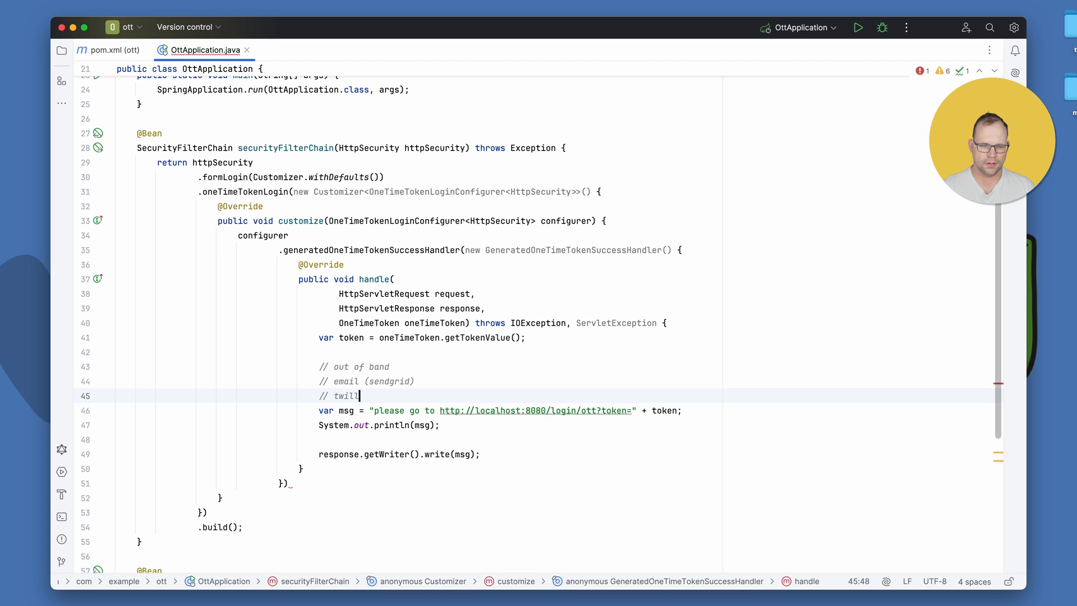
{"action": "type", "text": "io"}
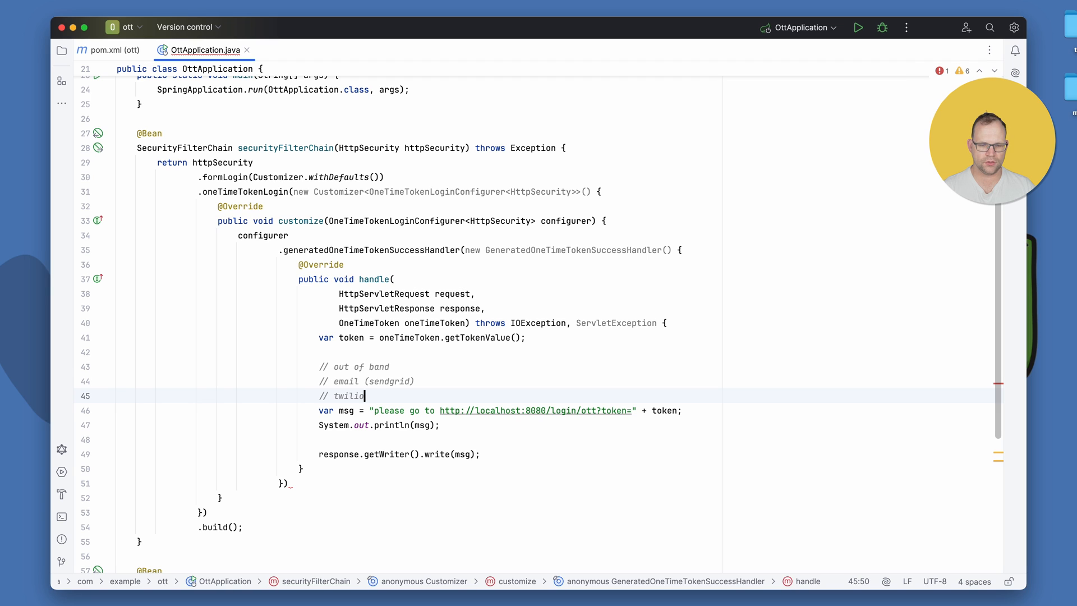
{"action": "type", "text": "(sms +"}
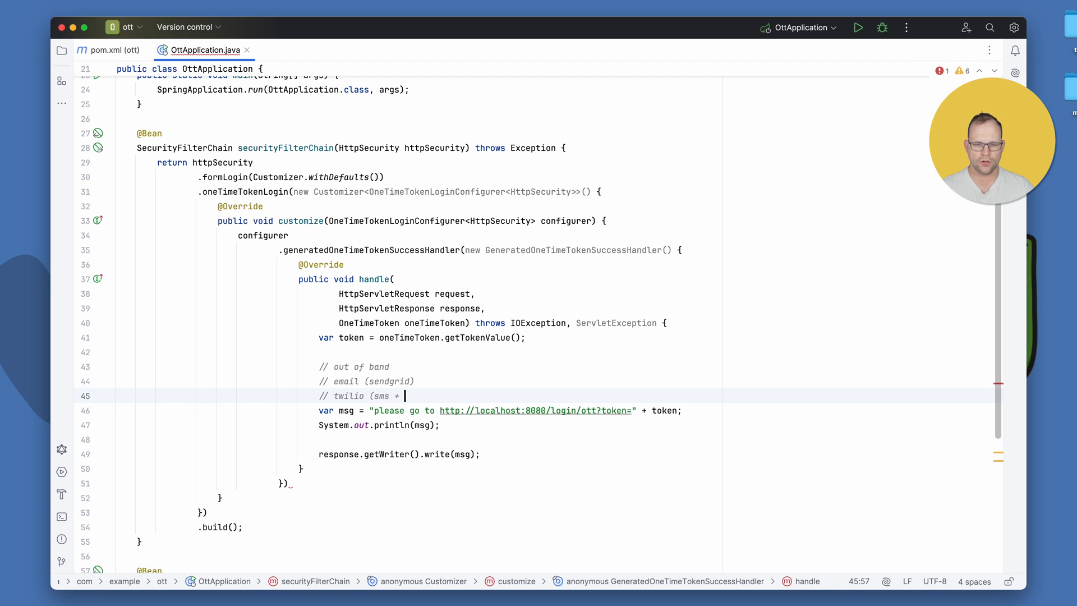
{"action": "type", "text": "phone calls"}
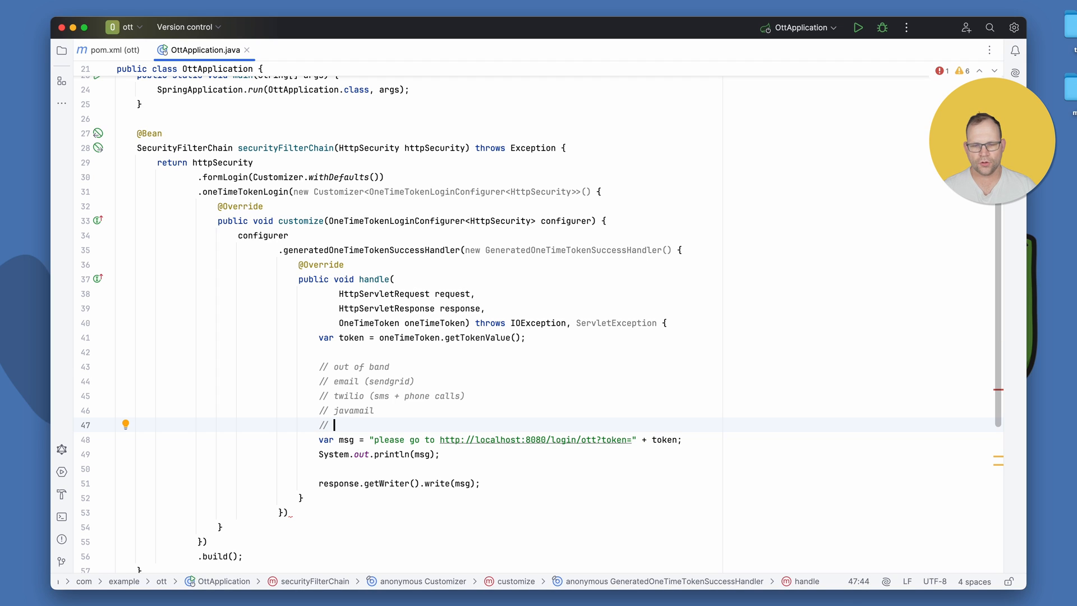
Step: Extract a PrintWriter, reply "you've got console mail!" and set the content type to MediaType.TEXT_HTML_VALUE
{"action": "left_click", "coordinate": [334, 381]}
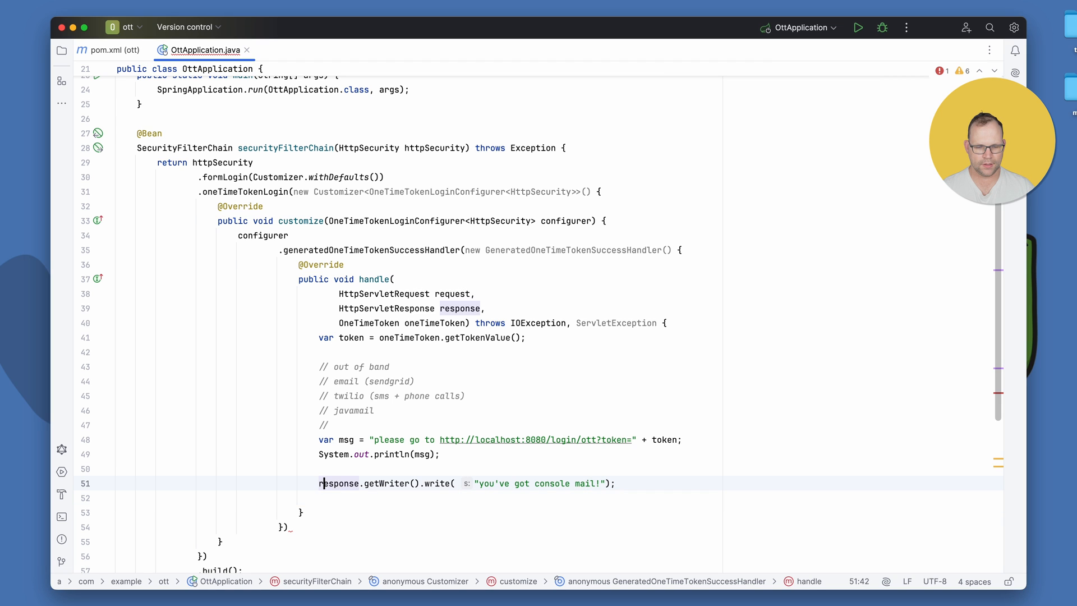
{"action": "type", "text": "PrintWriter writer = response.getWriter();"}
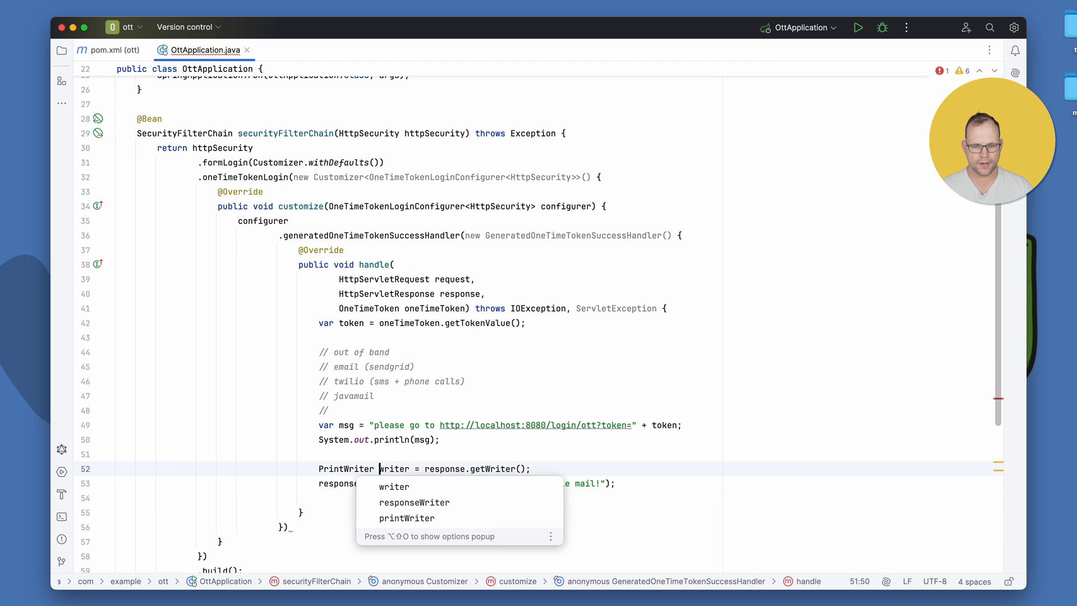
{"action": "type", "text": "writer.s"}
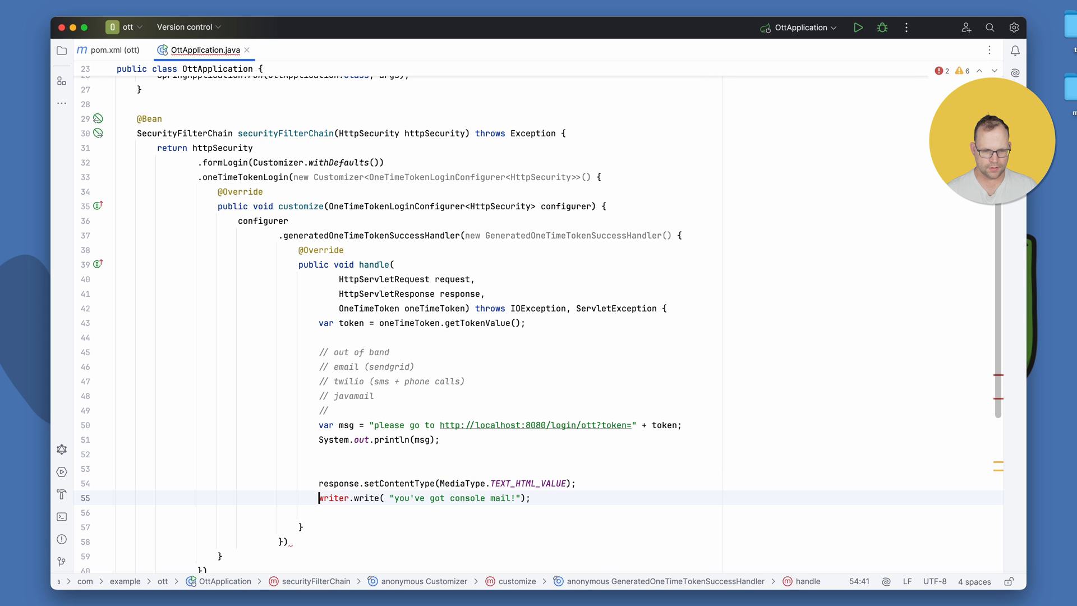
{"action": "type", "text": "response.getW"}
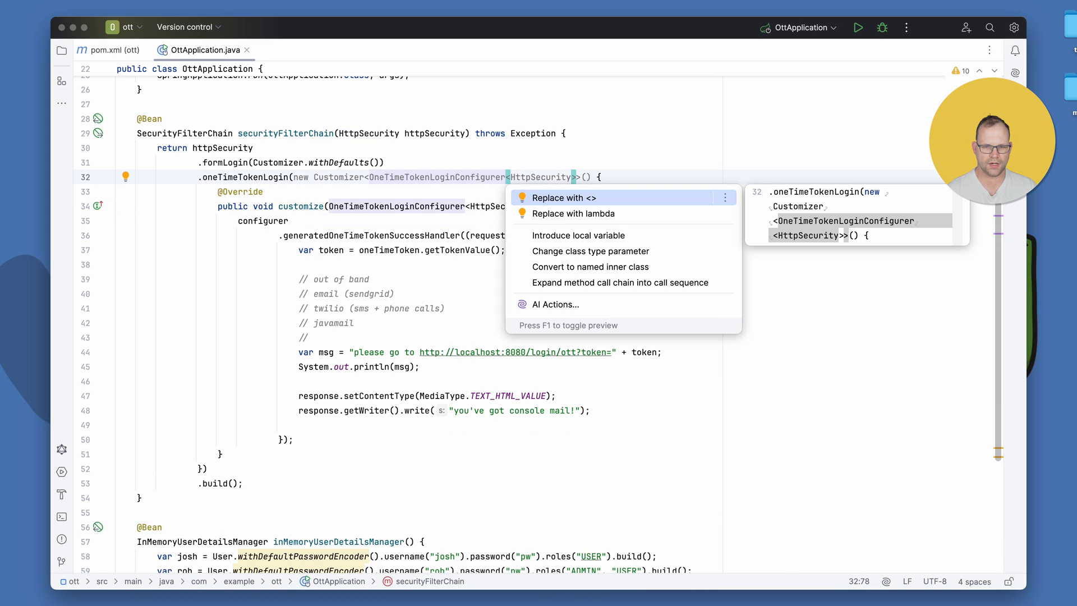
Step: Replace the anonymous Customizer with a lambda and delete the out-of-band comment lines
{"action": "left_click", "coordinate": [582, 213]}
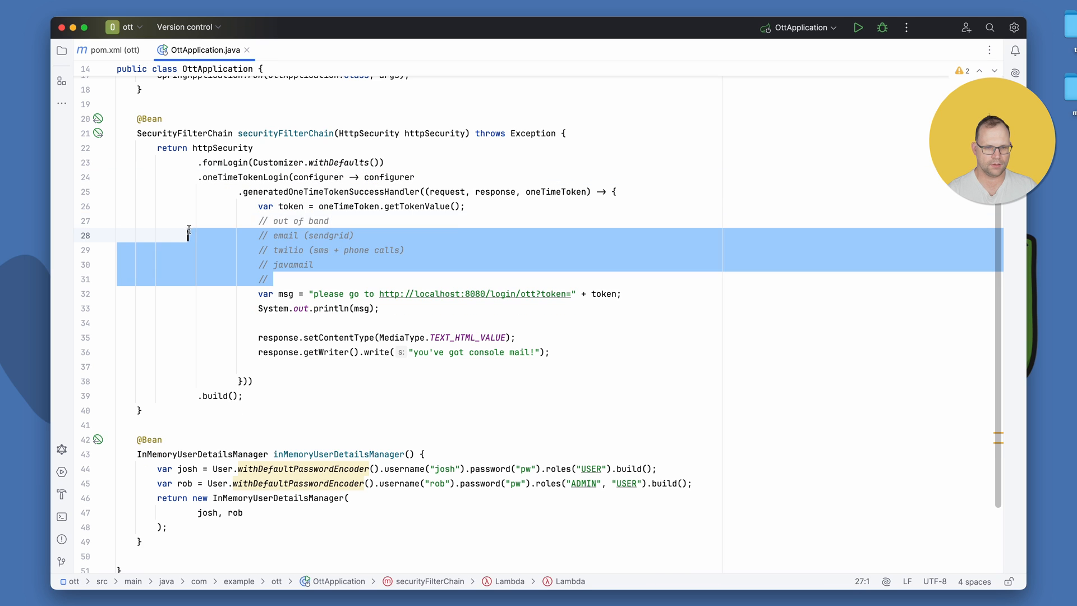
{"action": "key", "text": "Delete"}
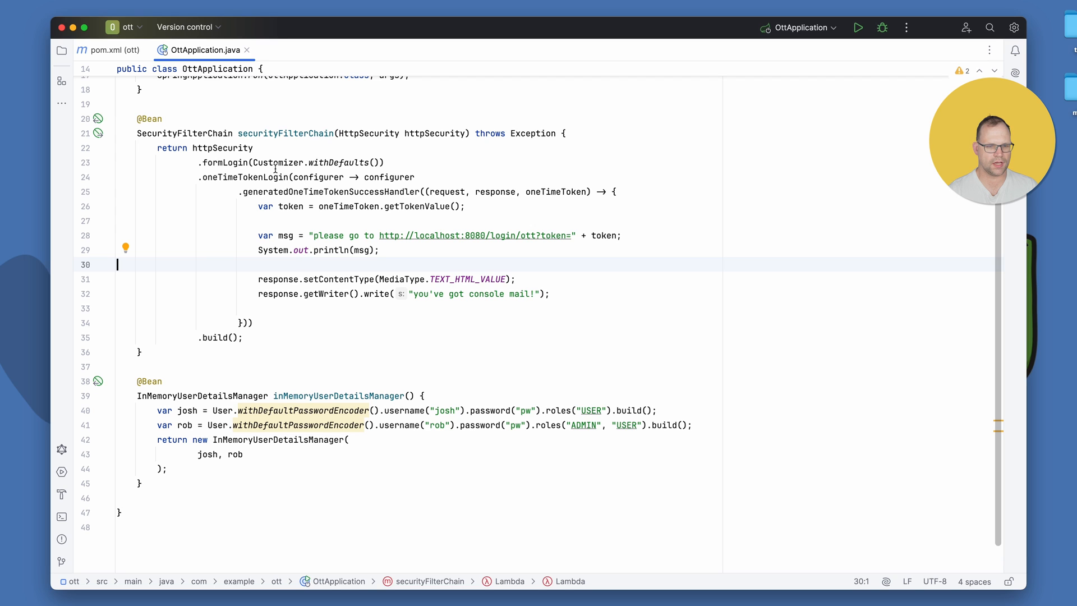
{"action": "left_click", "coordinate": [252, 235]}
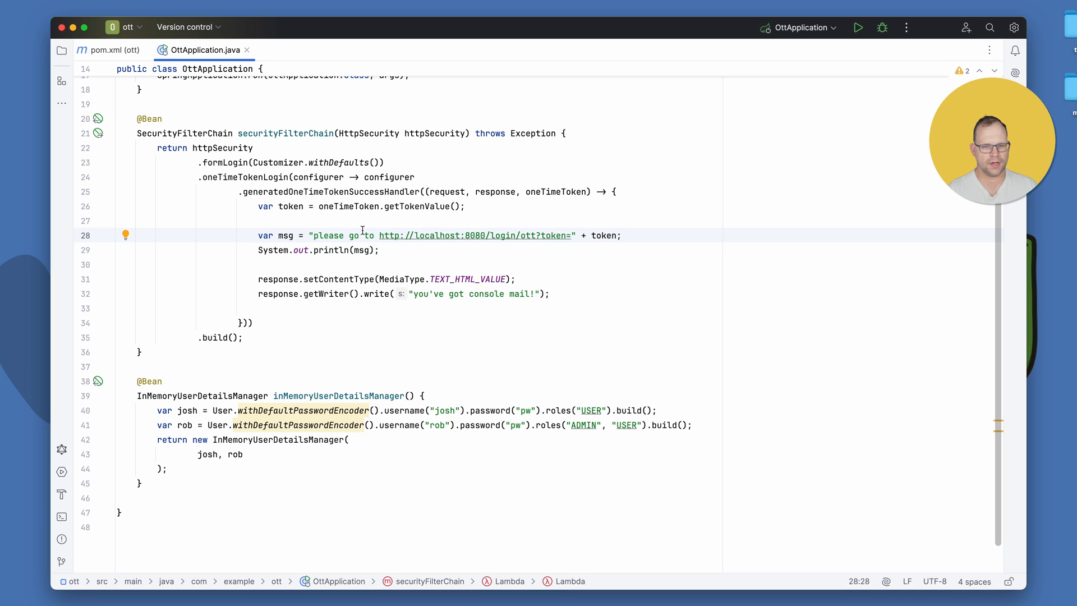
{"action": "left_click_drag", "start_coordinate": [379, 235], "coordinate": [574, 236]}
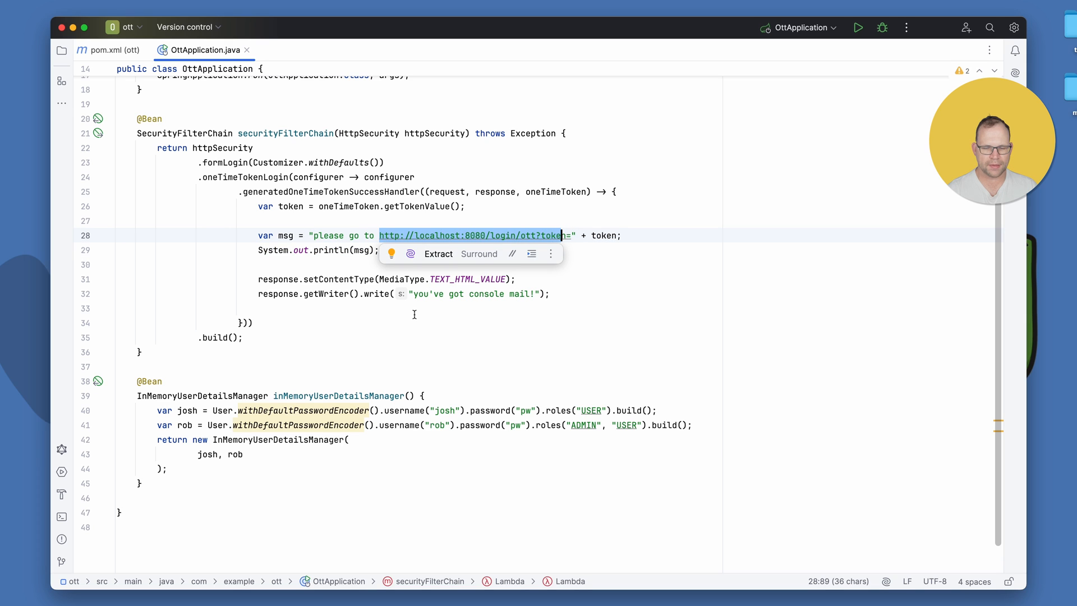
{"action": "left_click", "coordinate": [464, 205]}
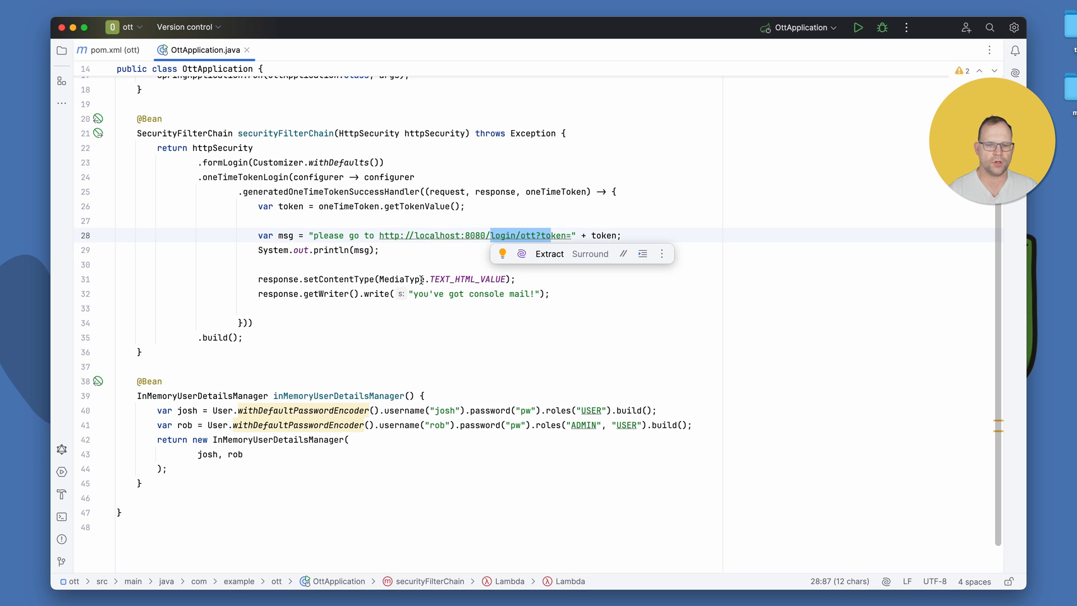
{"action": "left_click", "coordinate": [881, 27]}
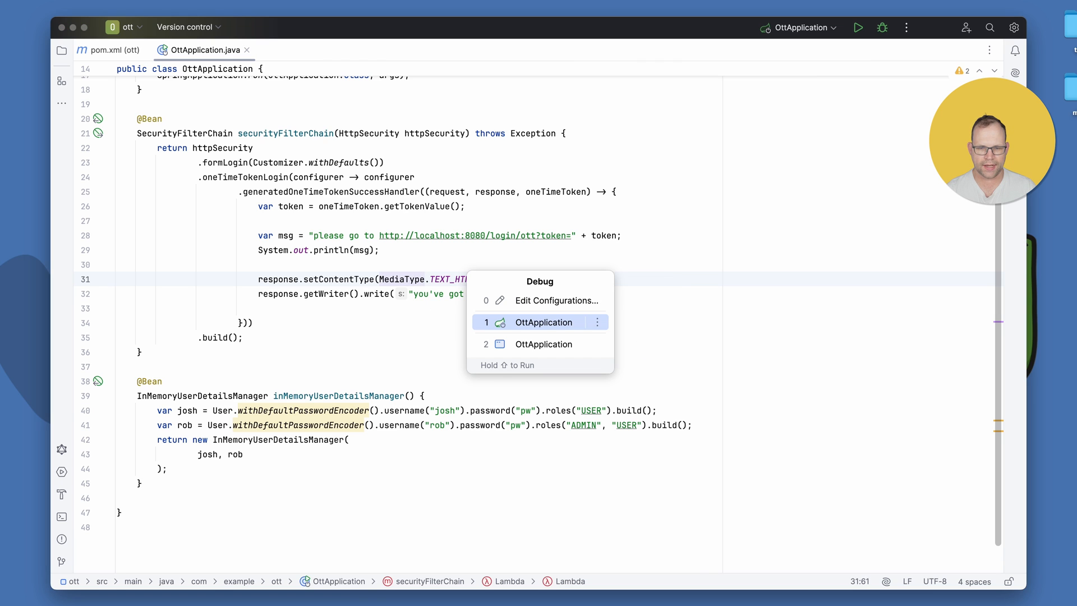
{"action": "left_click", "coordinate": [543, 322]}
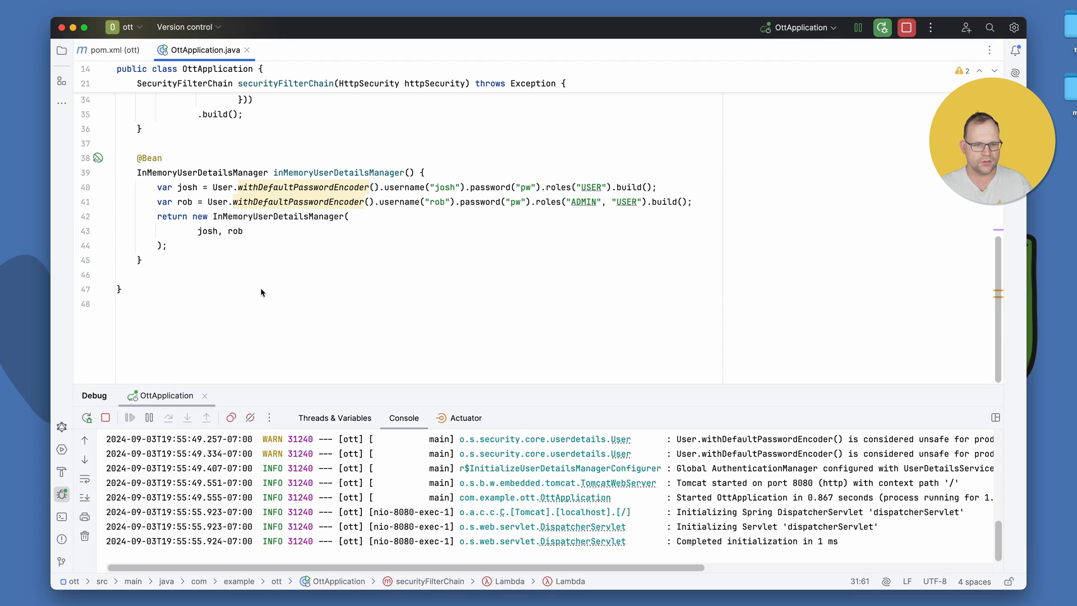
{"action": "type", "text": "@GetMapping ( \"/"}
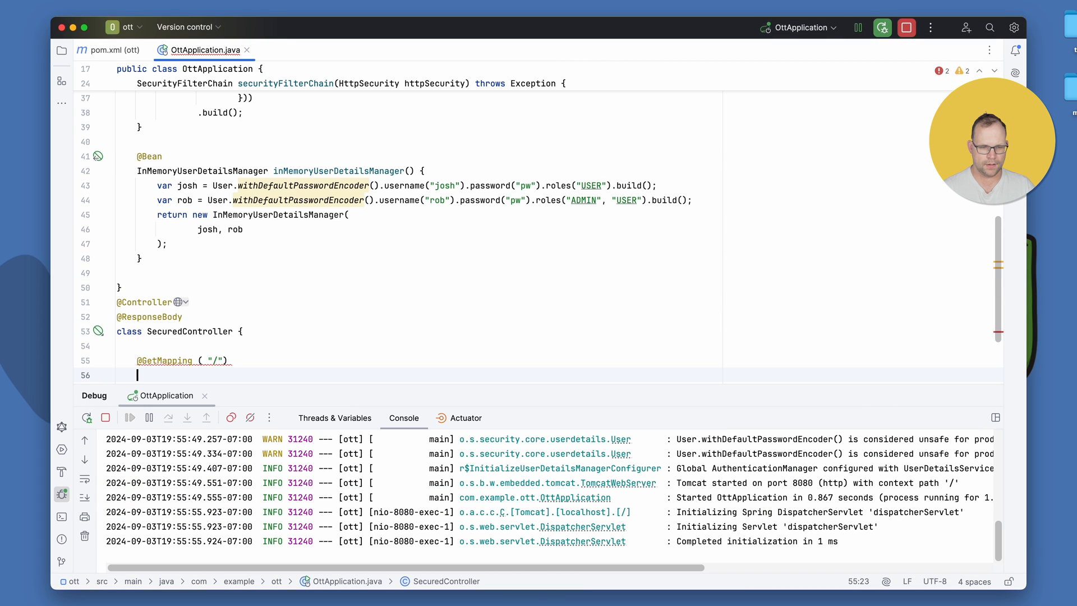
{"action": "type", "text": "Map<String, String> hello (Principal"}
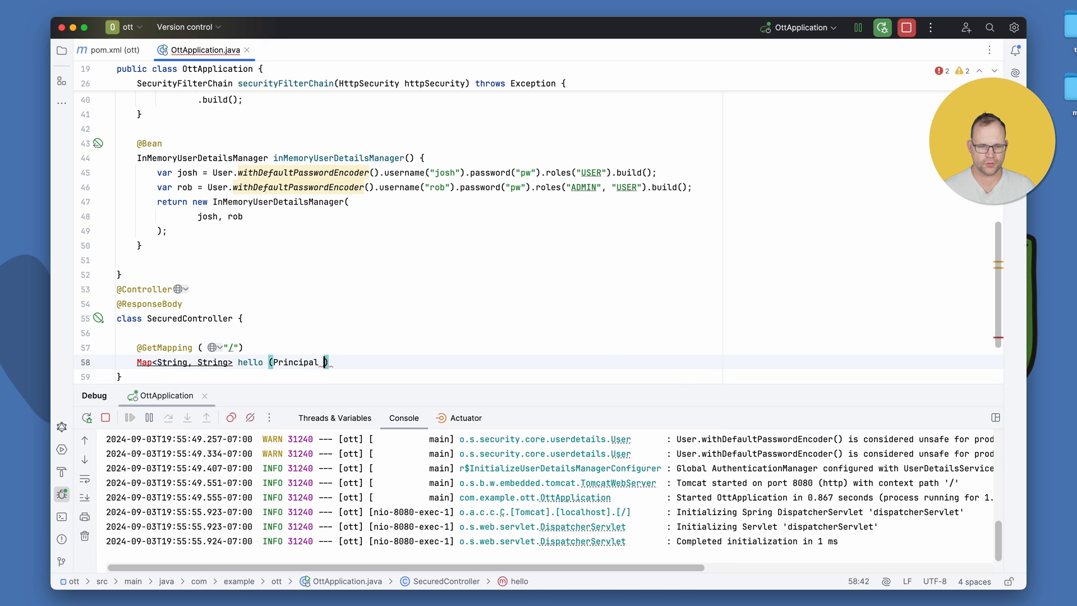
{"action": "type", "text": "principal) {}"}
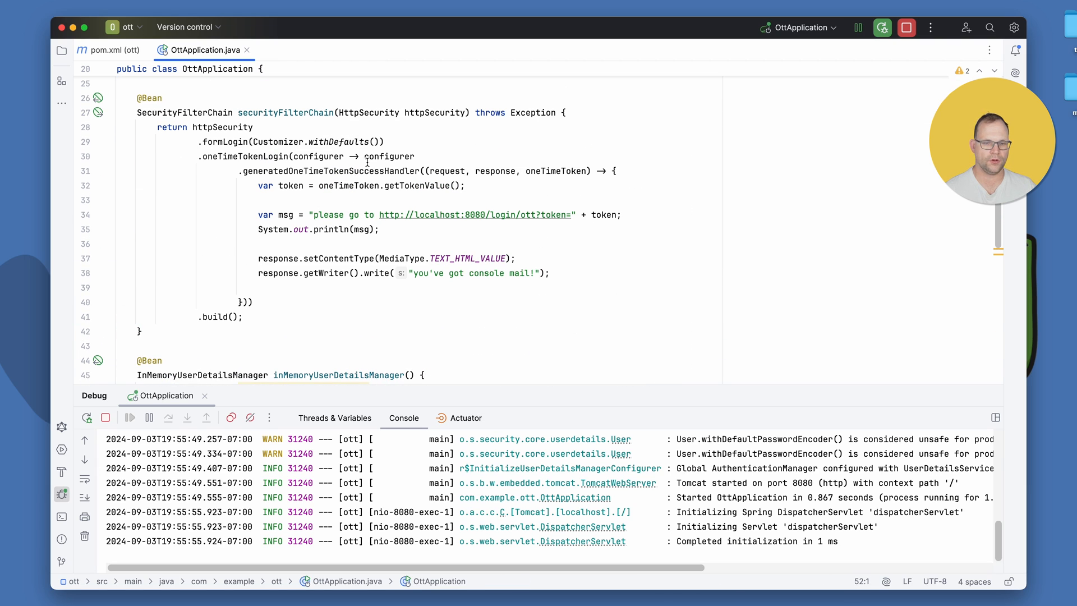
{"action": "type", "text": "/a"}
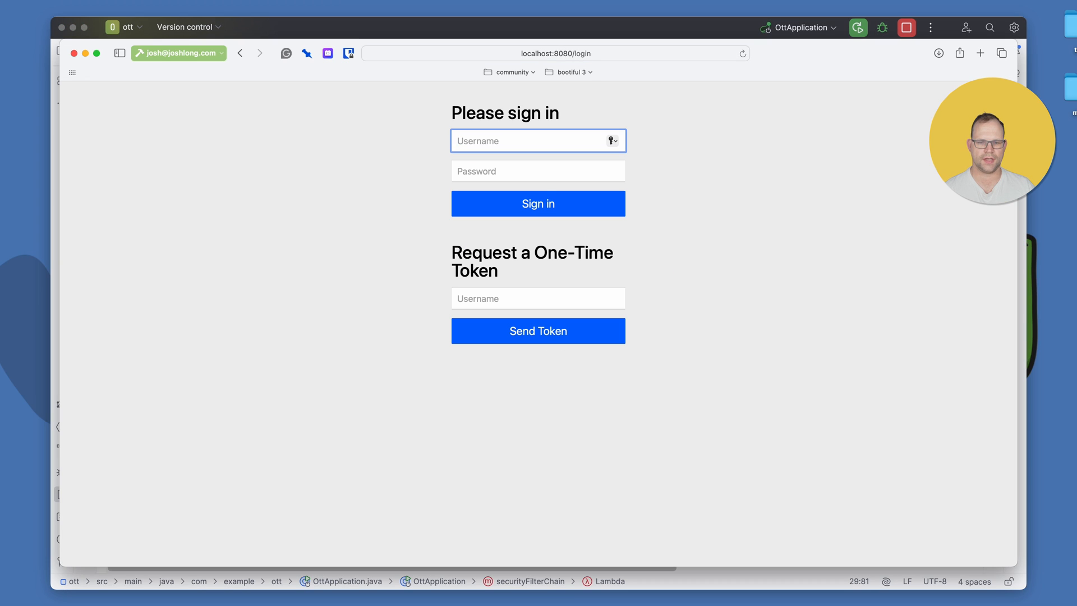
Step: Sign in as rob with the password form and decline saving the password
{"action": "type", "text": "rob"}
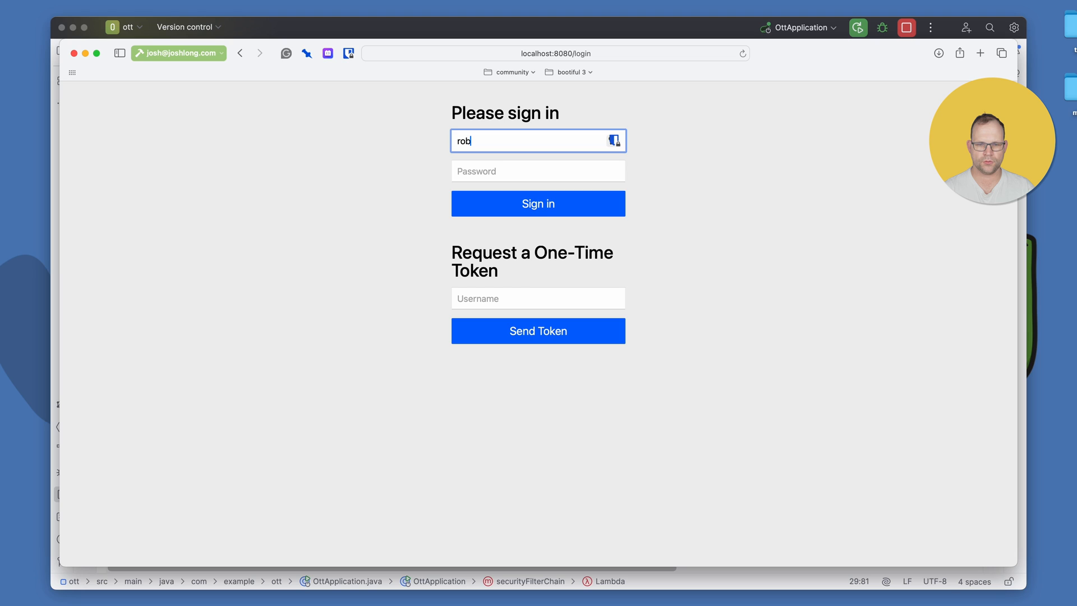
{"action": "left_click", "coordinate": [538, 203]}
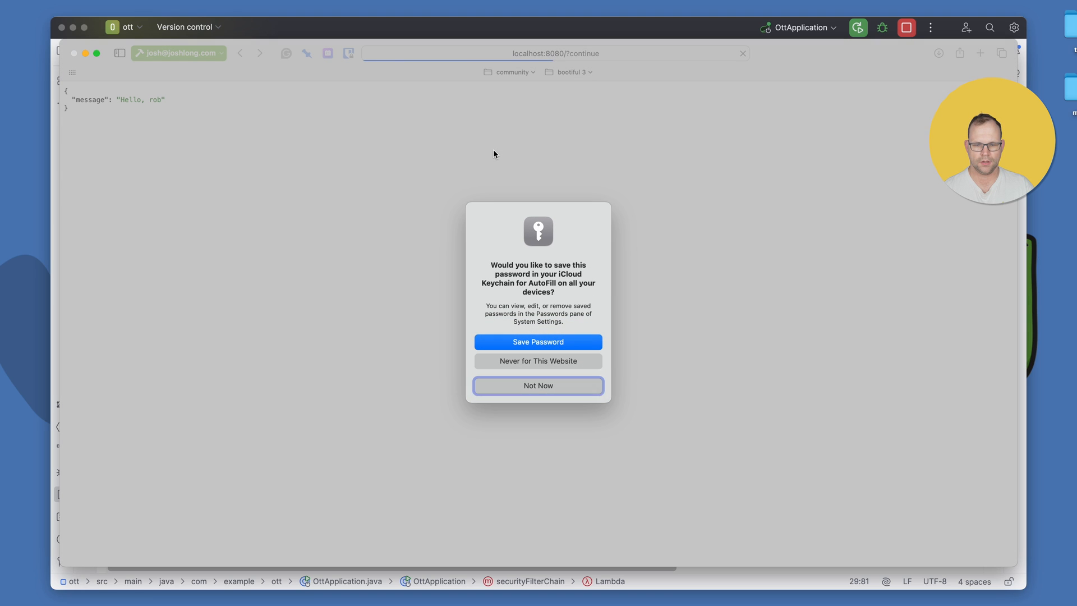
{"action": "left_click", "coordinate": [538, 385]}
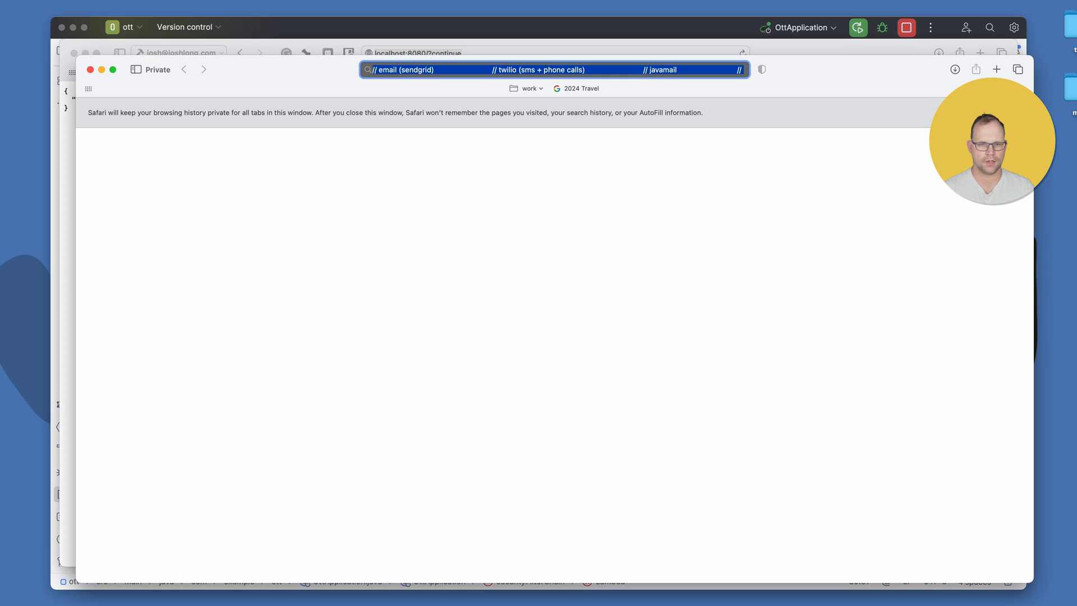
Step: In a private window at localhost:8080, request a one-time token for josh and follow the console link
{"action": "type", "text": "http://localhost:"}
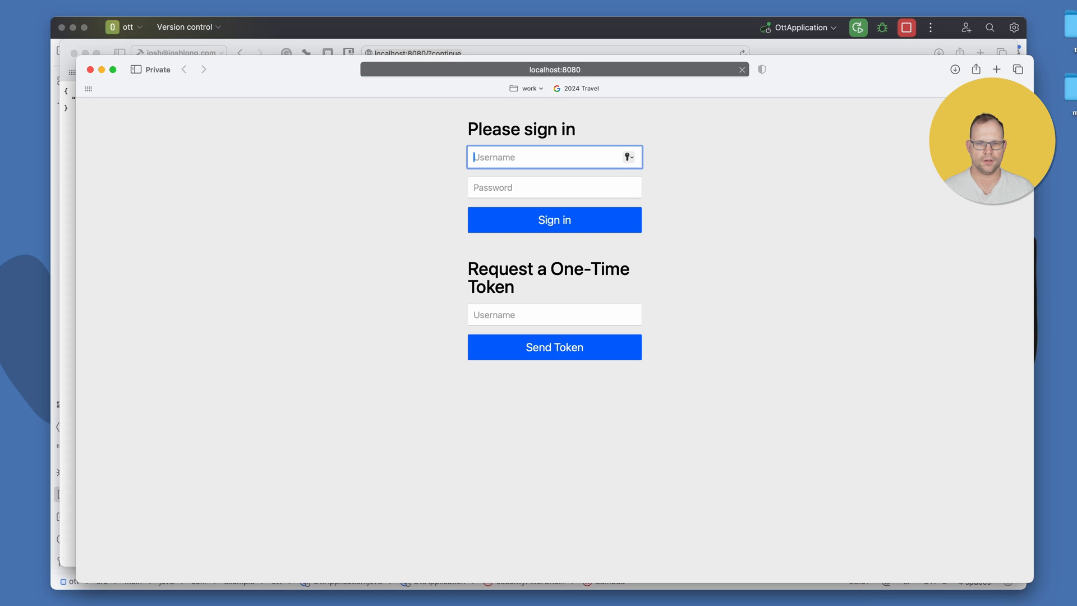
{"action": "left_click", "coordinate": [553, 315]}
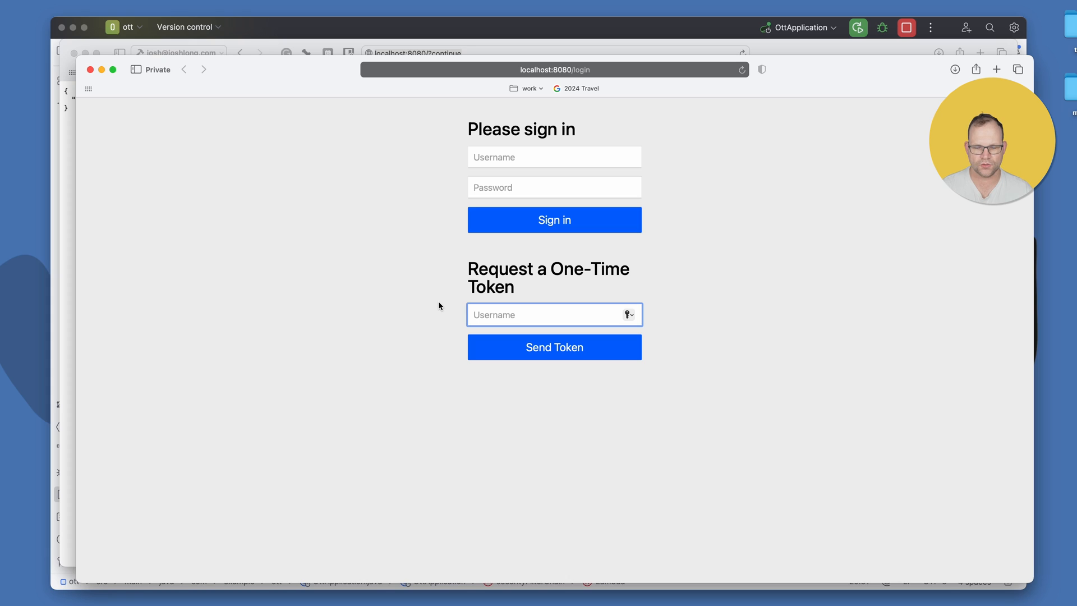
{"action": "type", "text": "josh"}
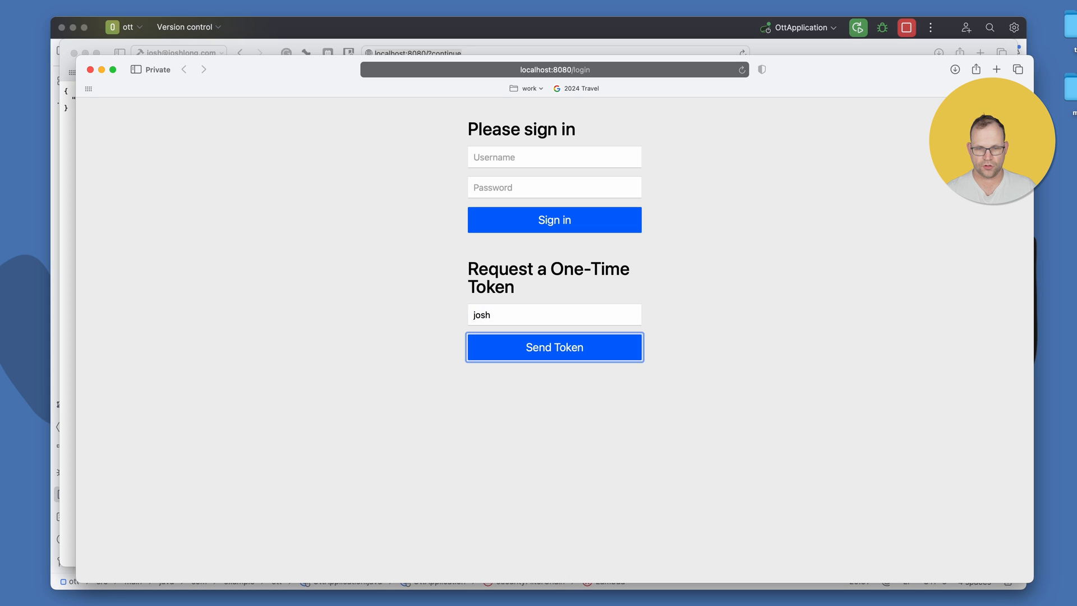
{"action": "left_click", "coordinate": [554, 346]}
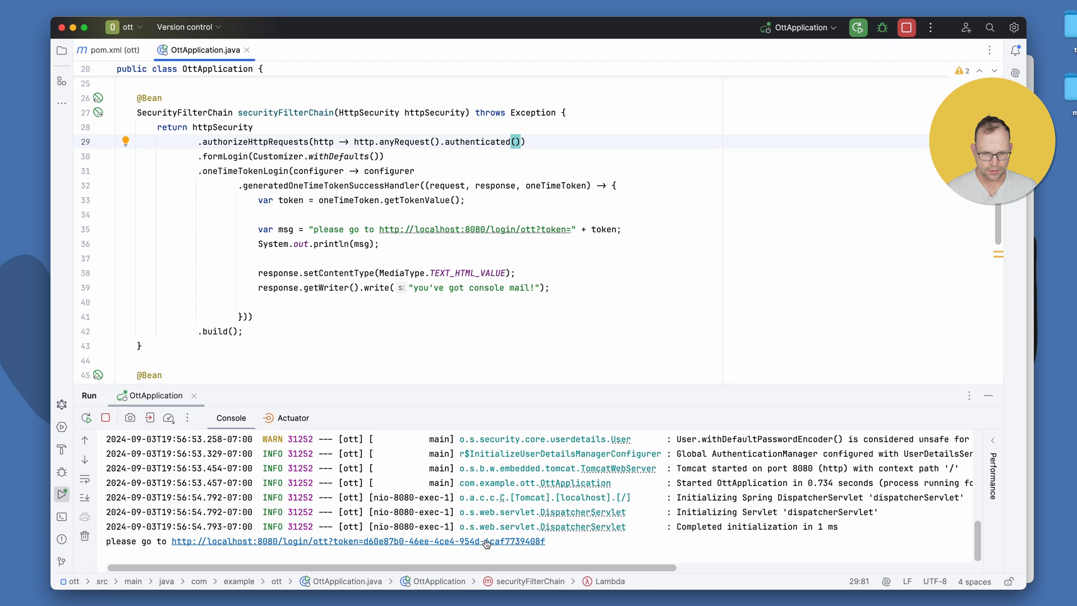
{"action": "left_click", "coordinate": [357, 541]}
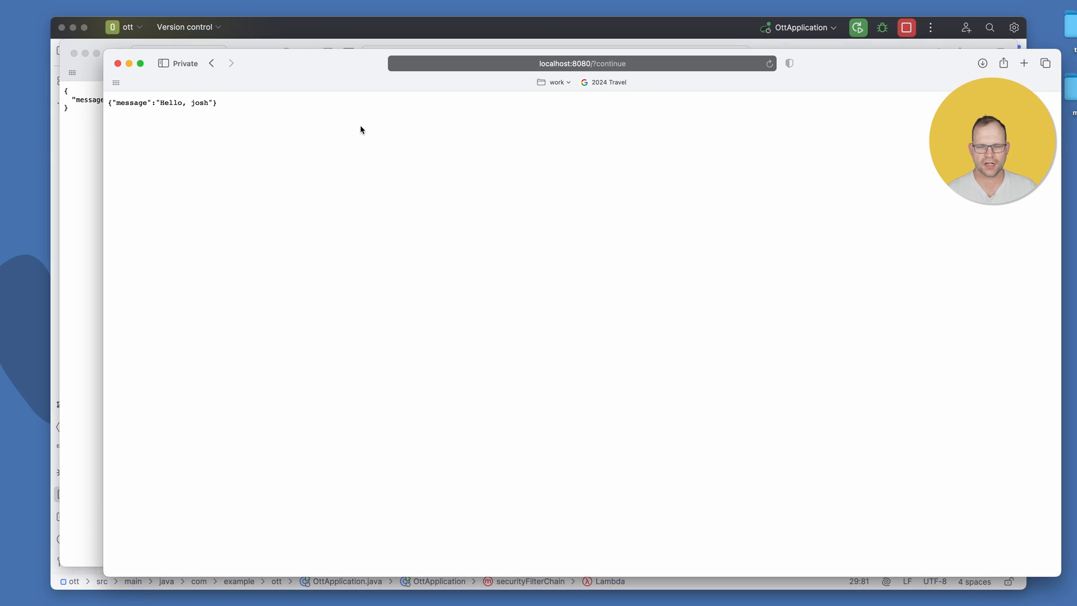
{"action": "mouse_move", "coordinate": [308, 201]}
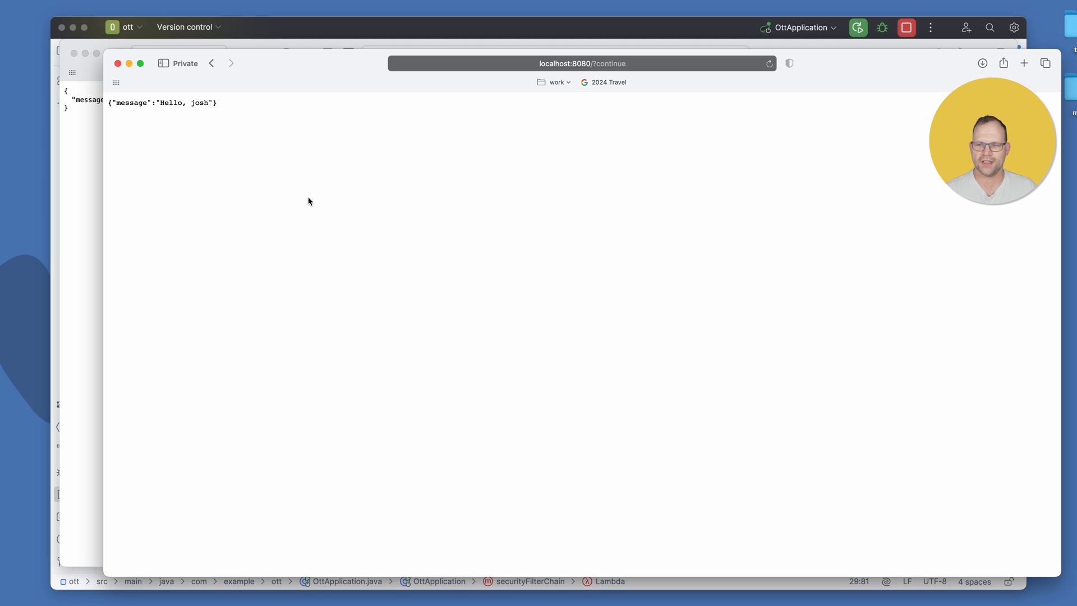
{"action": "mouse_move", "coordinate": [315, 196]}
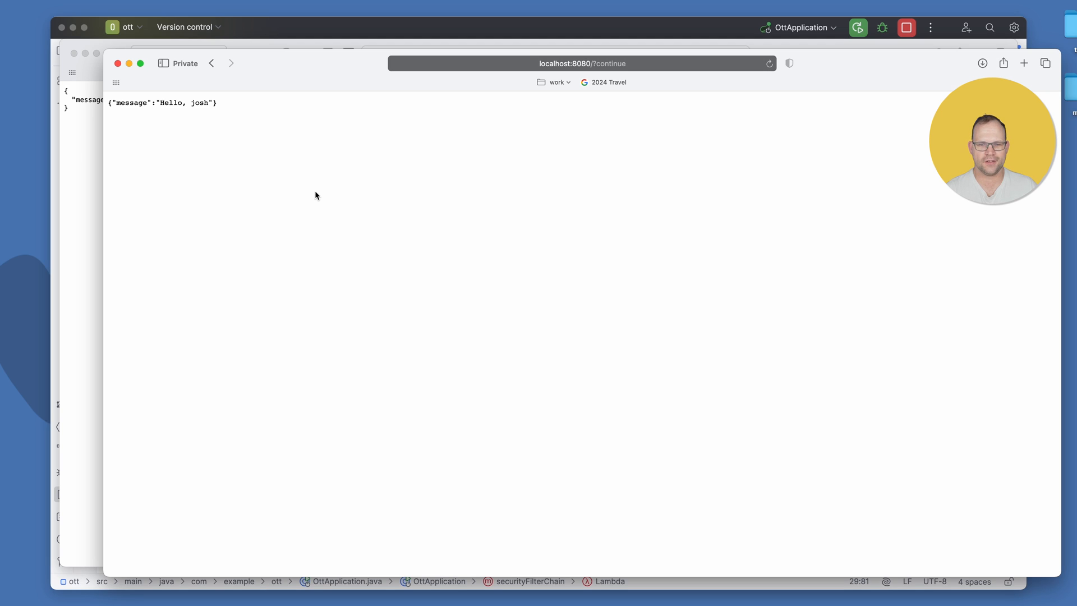
{"action": "mouse_move", "coordinate": [344, 190]}
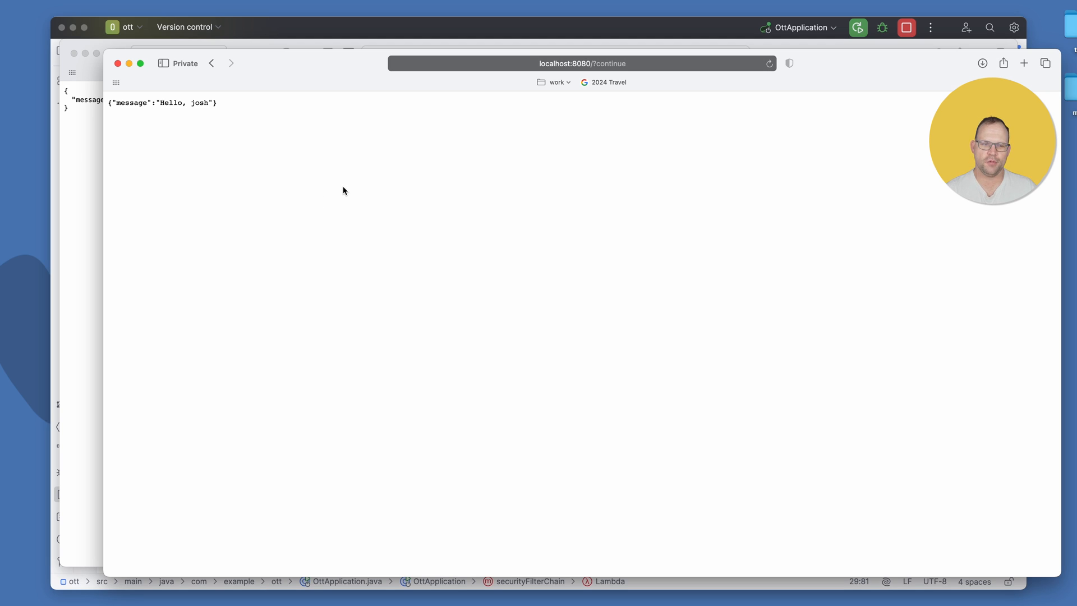